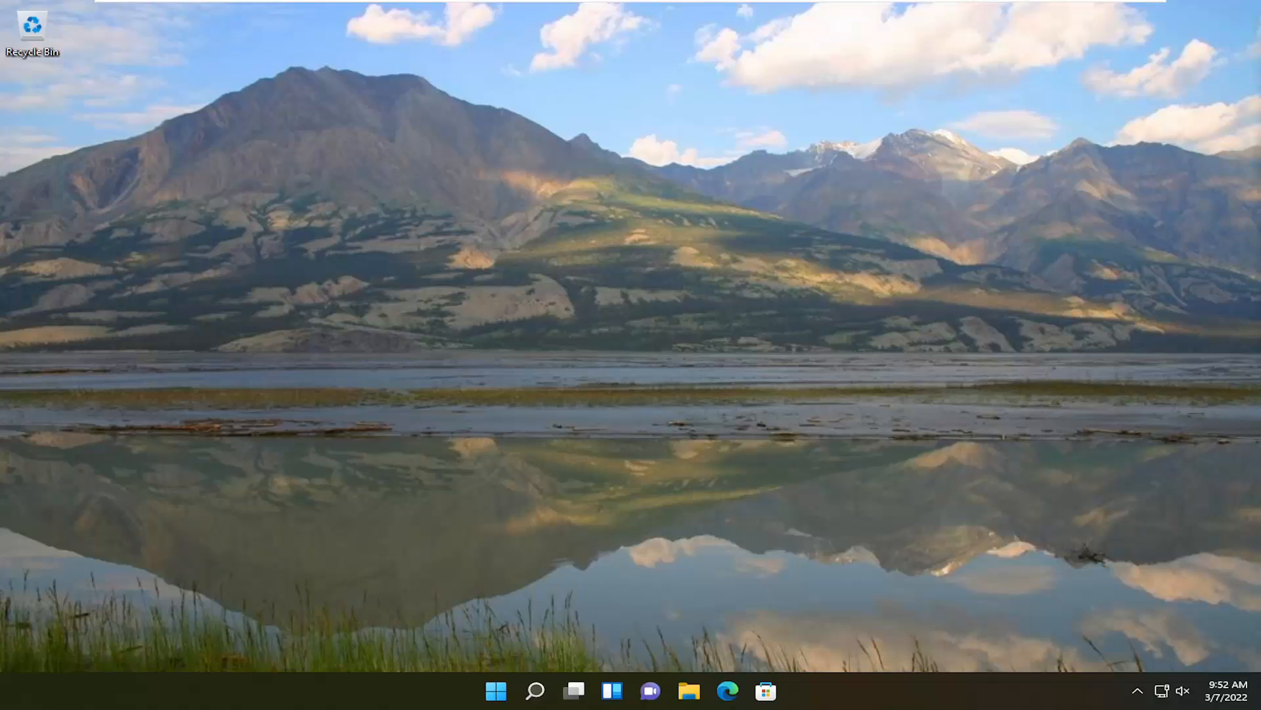
{"action": "mouse_move", "coordinate": [1038, 338]}
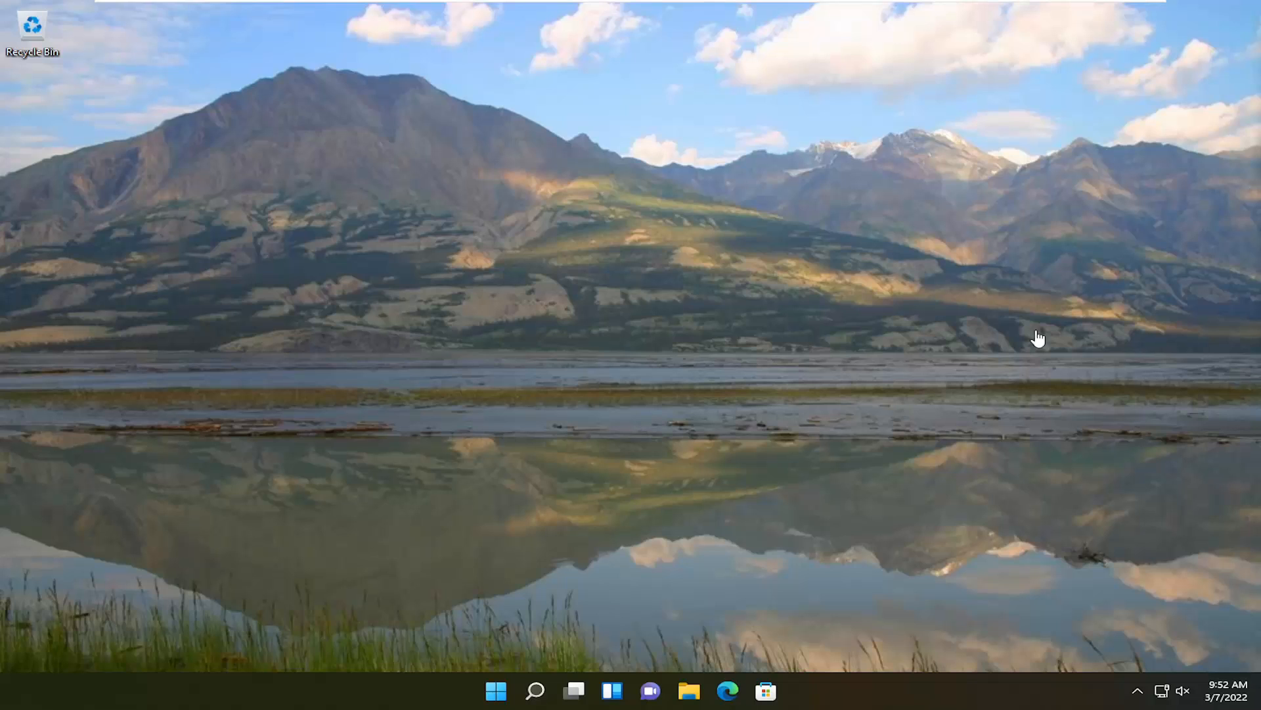
{"action": "mouse_move", "coordinate": [642, 326]}
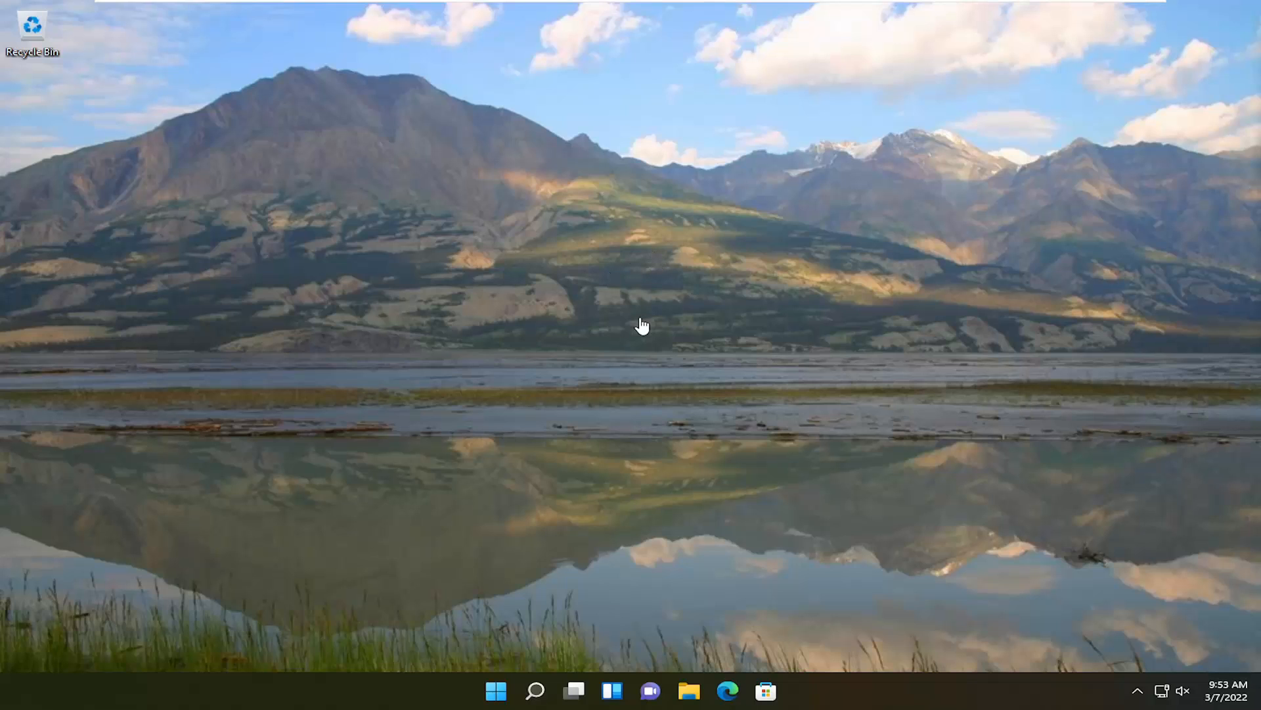
{"action": "mouse_move", "coordinate": [628, 293]}
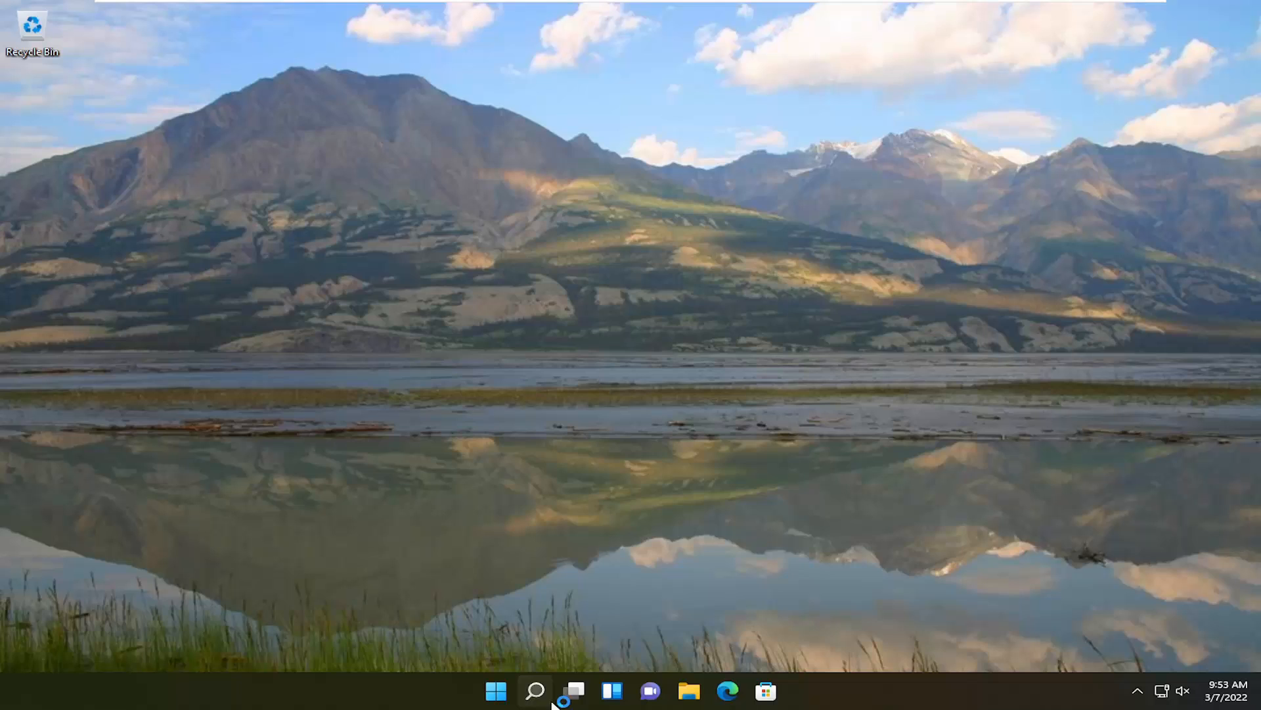
- Search 'powershell', launch Windows PowerShell as administrator and accept the UAC prompt
{"action": "left_click", "coordinate": [534, 690]}
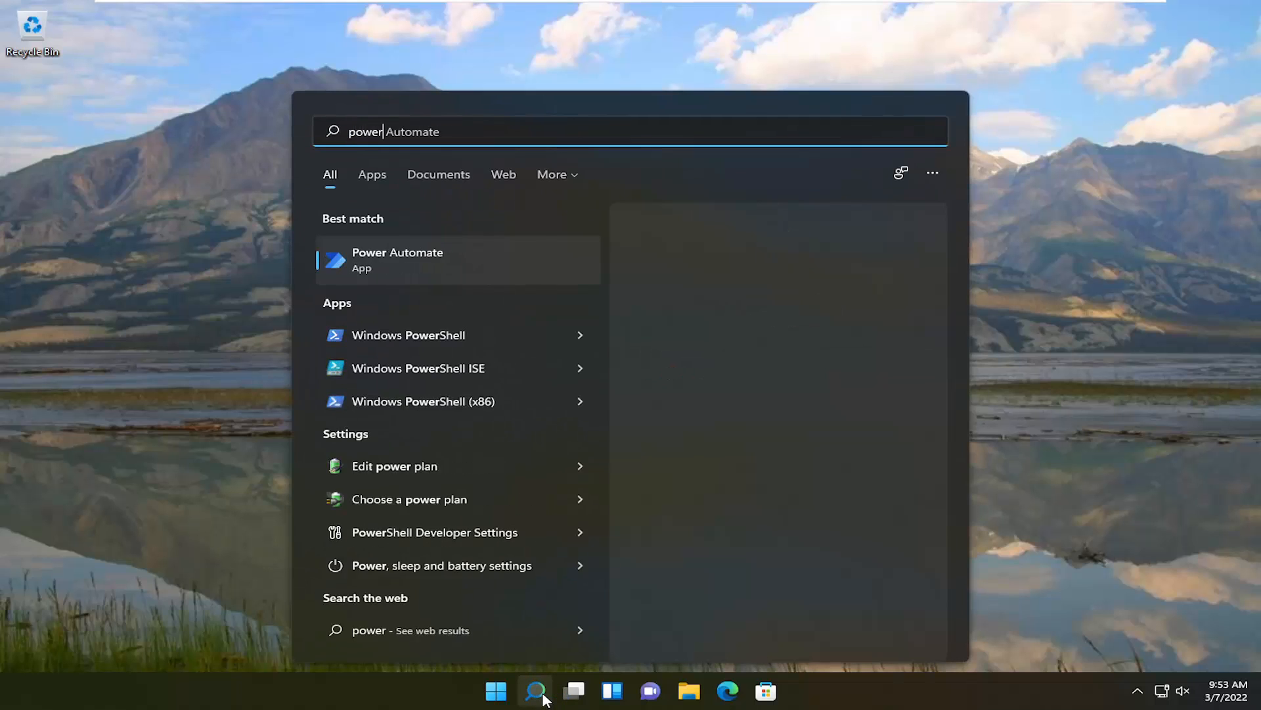
{"action": "type", "text": "powershell"}
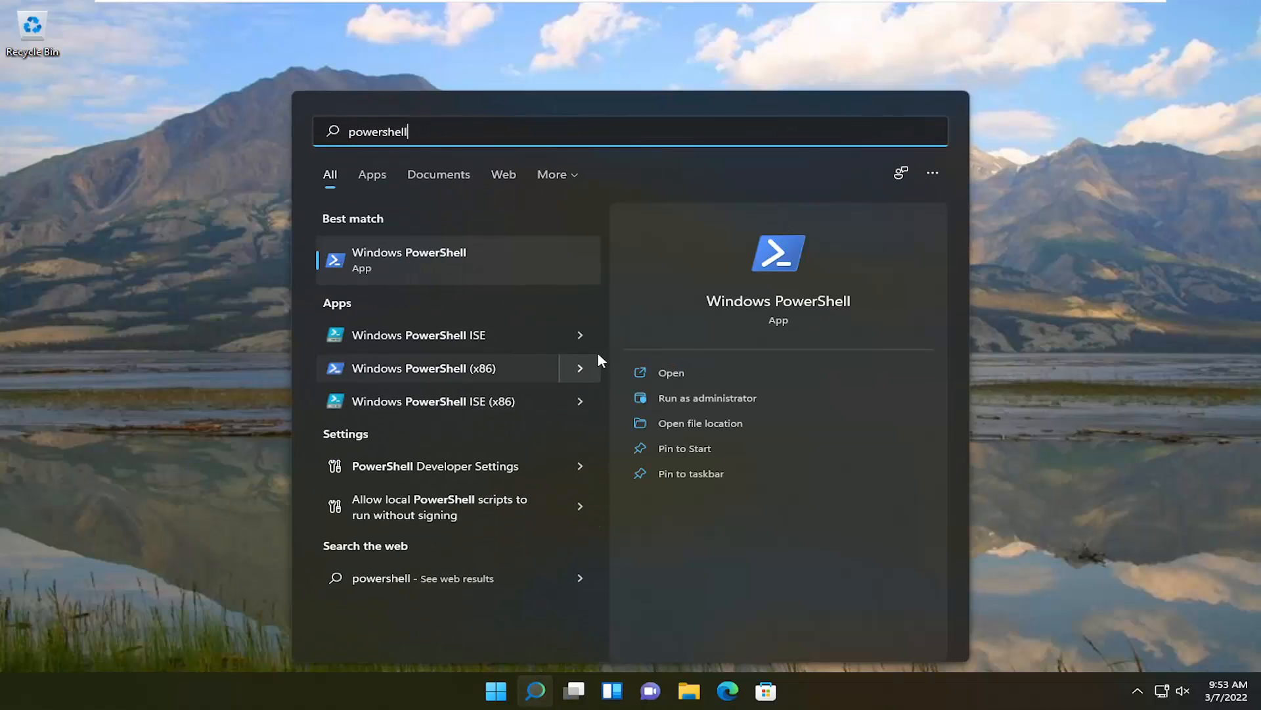
{"action": "right_click", "coordinate": [408, 258]}
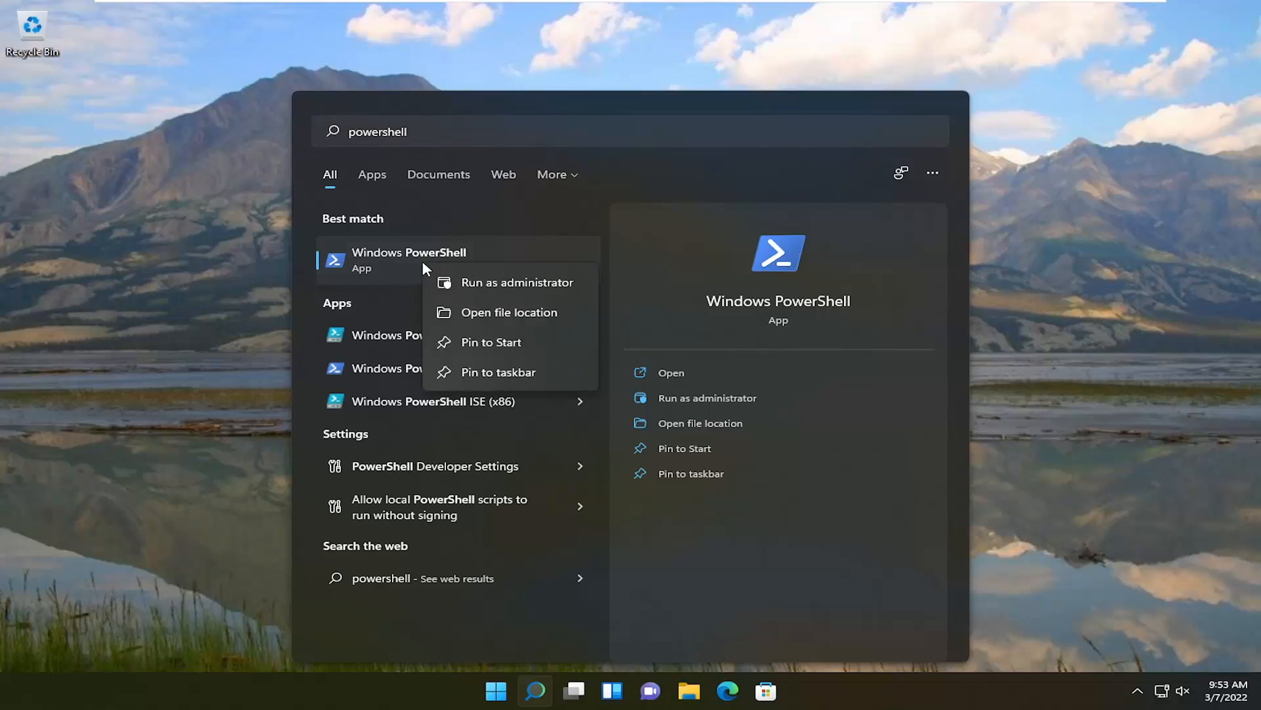
{"action": "left_click", "coordinate": [629, 131]}
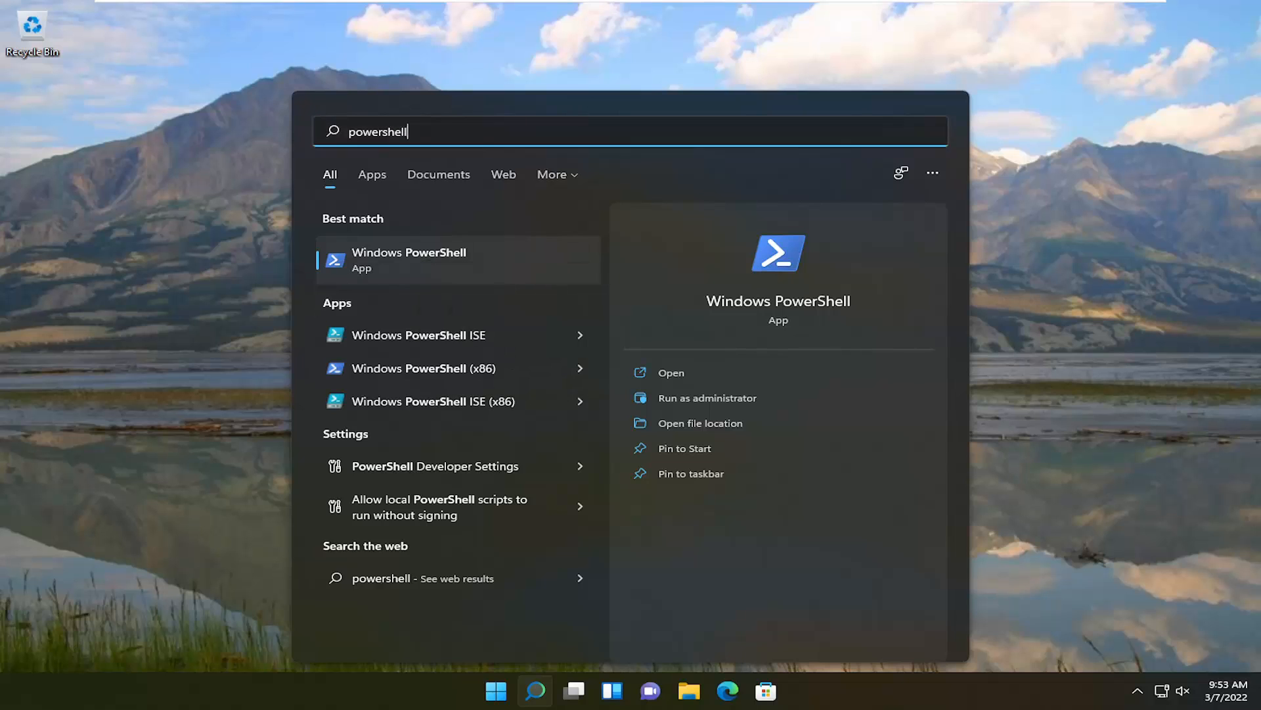
{"action": "left_click", "coordinate": [707, 397]}
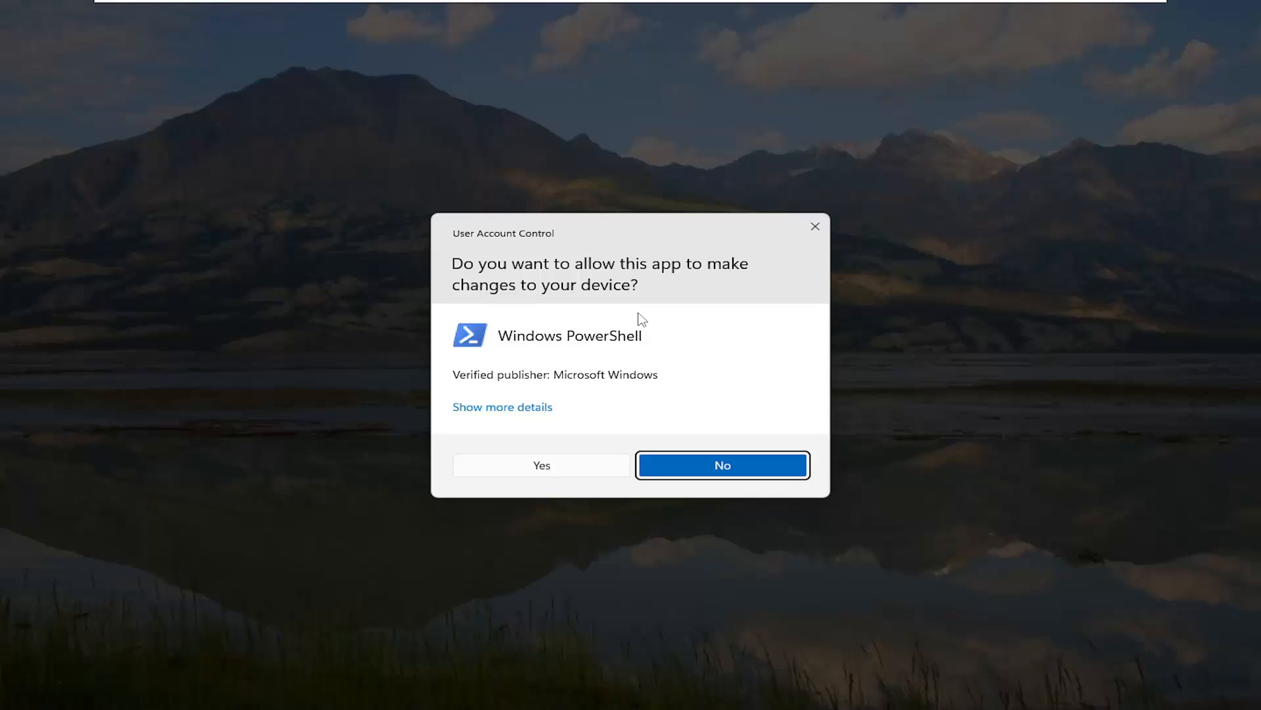
{"action": "left_click", "coordinate": [721, 465]}
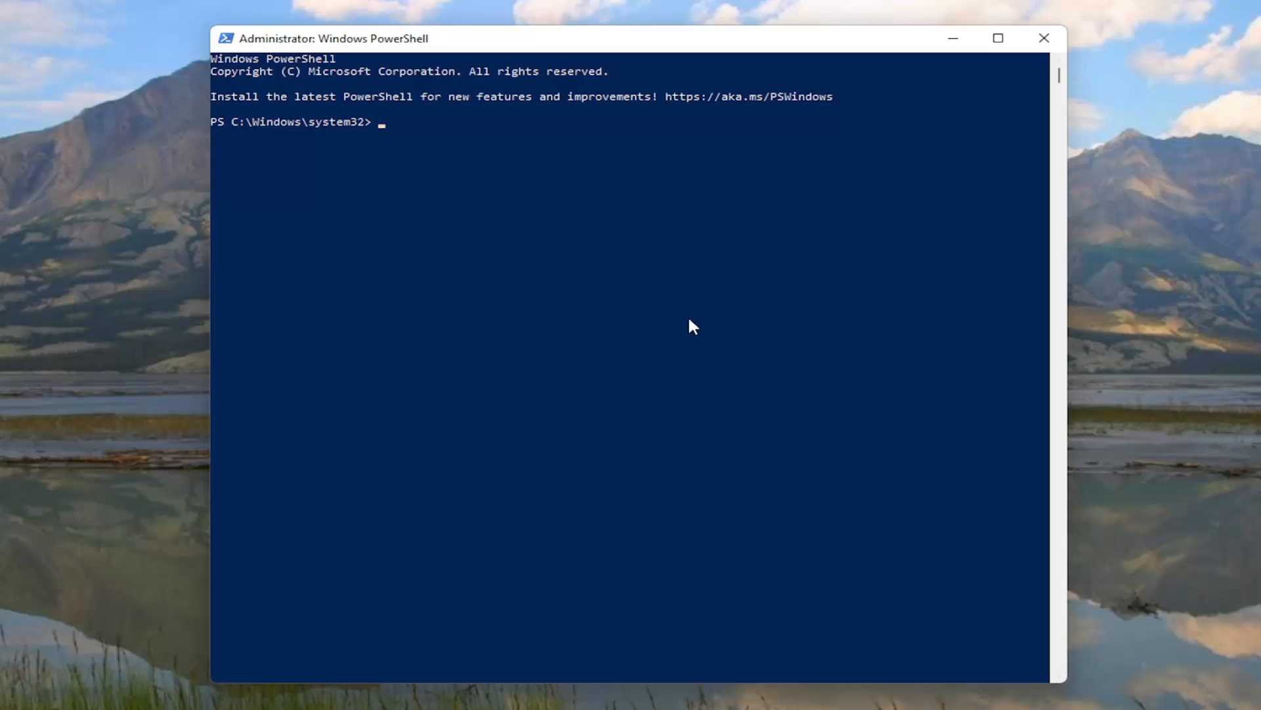
{"action": "mouse_move", "coordinate": [599, 50]}
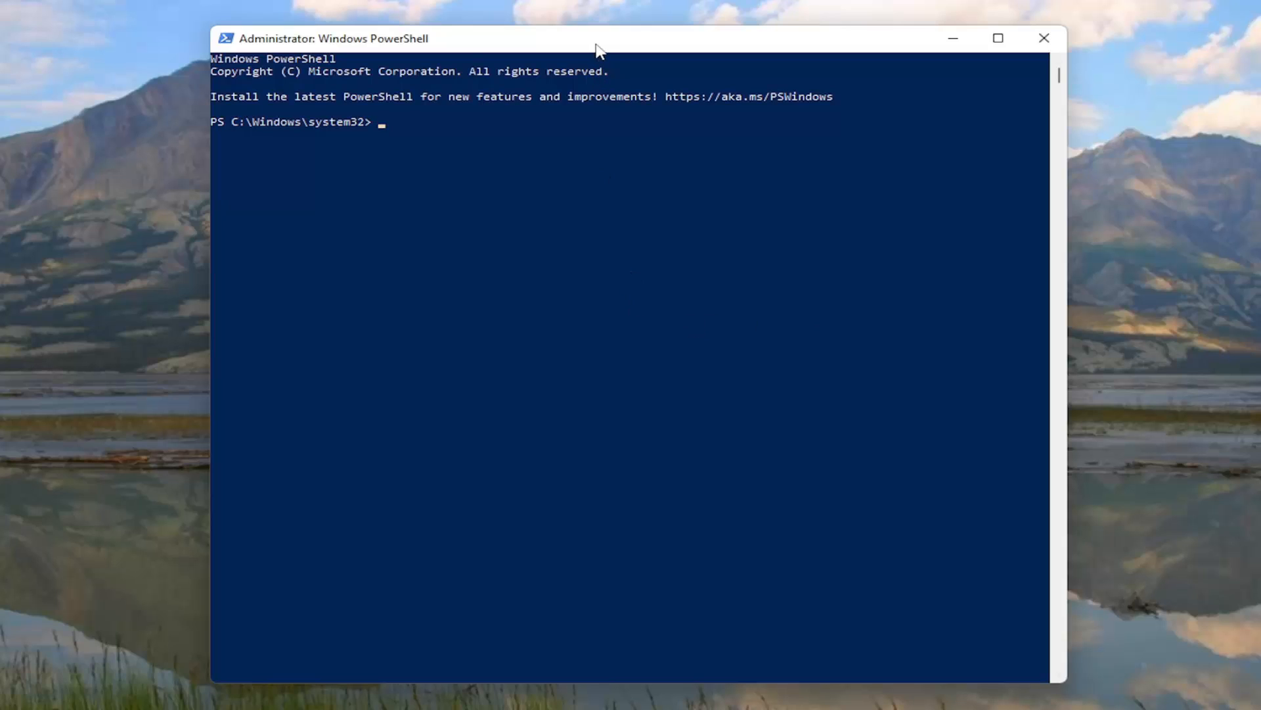
{"action": "mouse_move", "coordinate": [641, 45]}
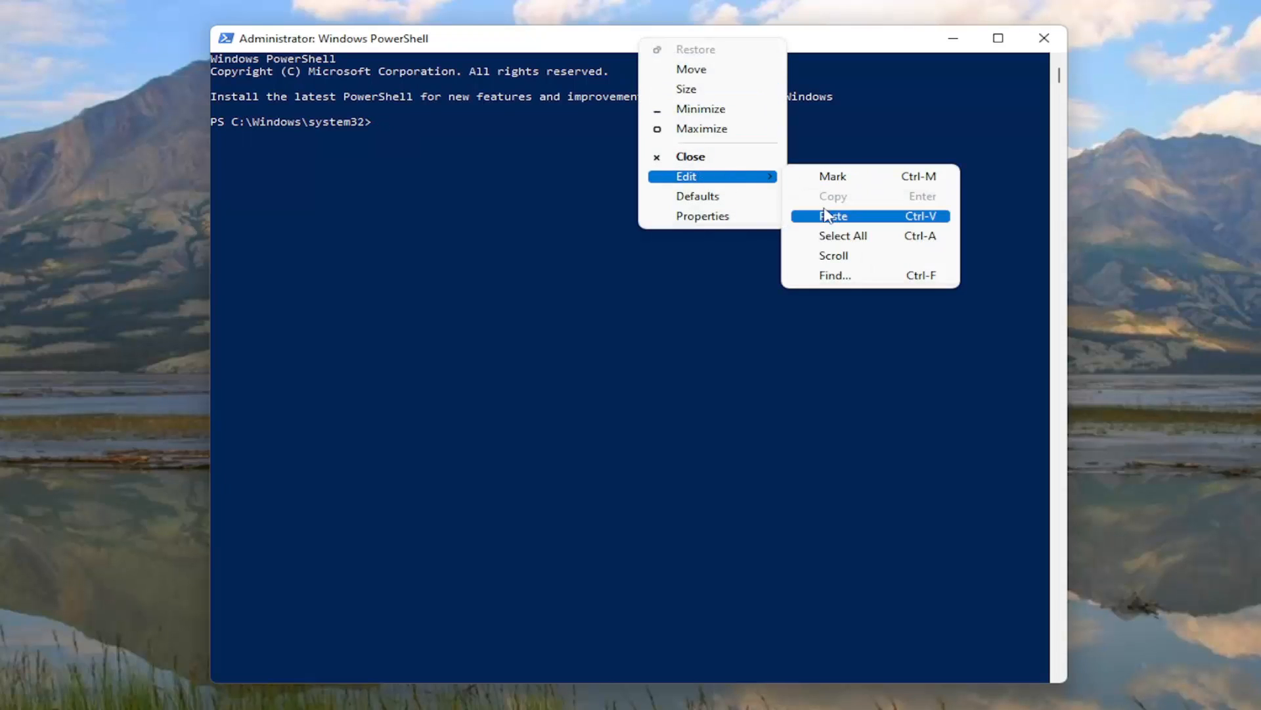
- Paste and run the Add-AppxPackage re-registration command, then close PowerShell
{"action": "left_click", "coordinate": [832, 216]}
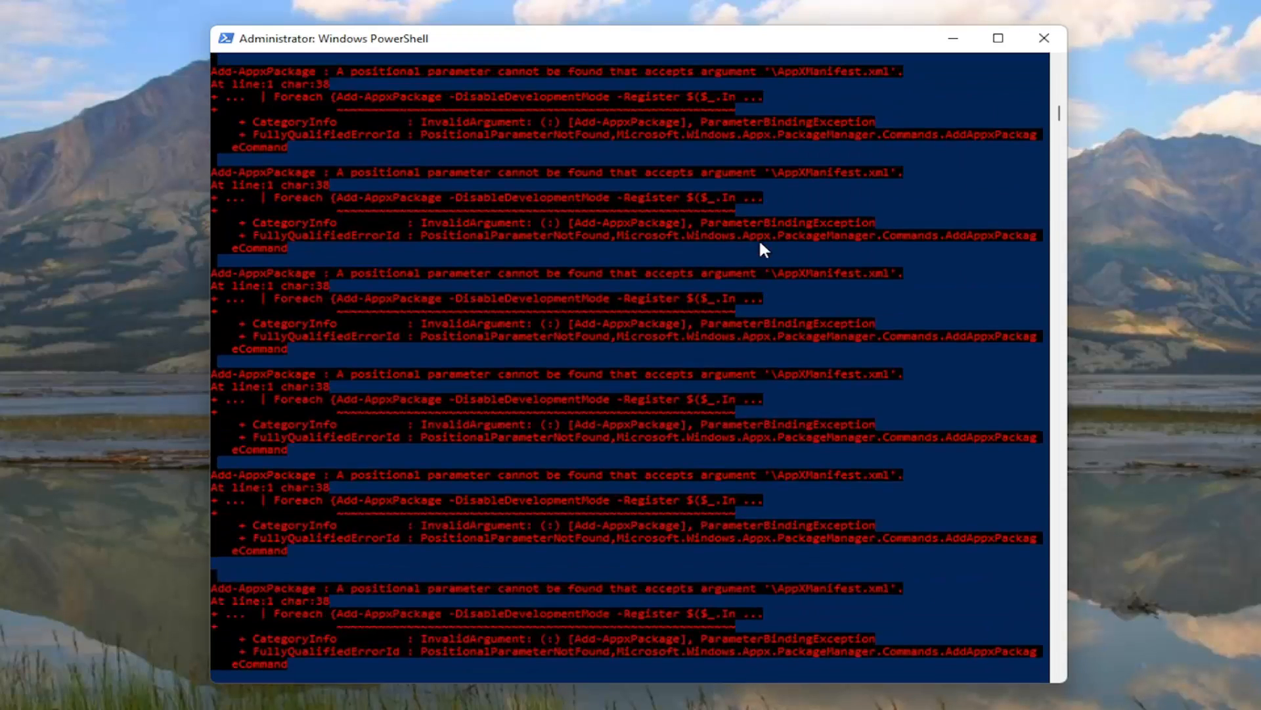
{"action": "scroll", "scroll_direction": "down", "scroll_amount": 3}
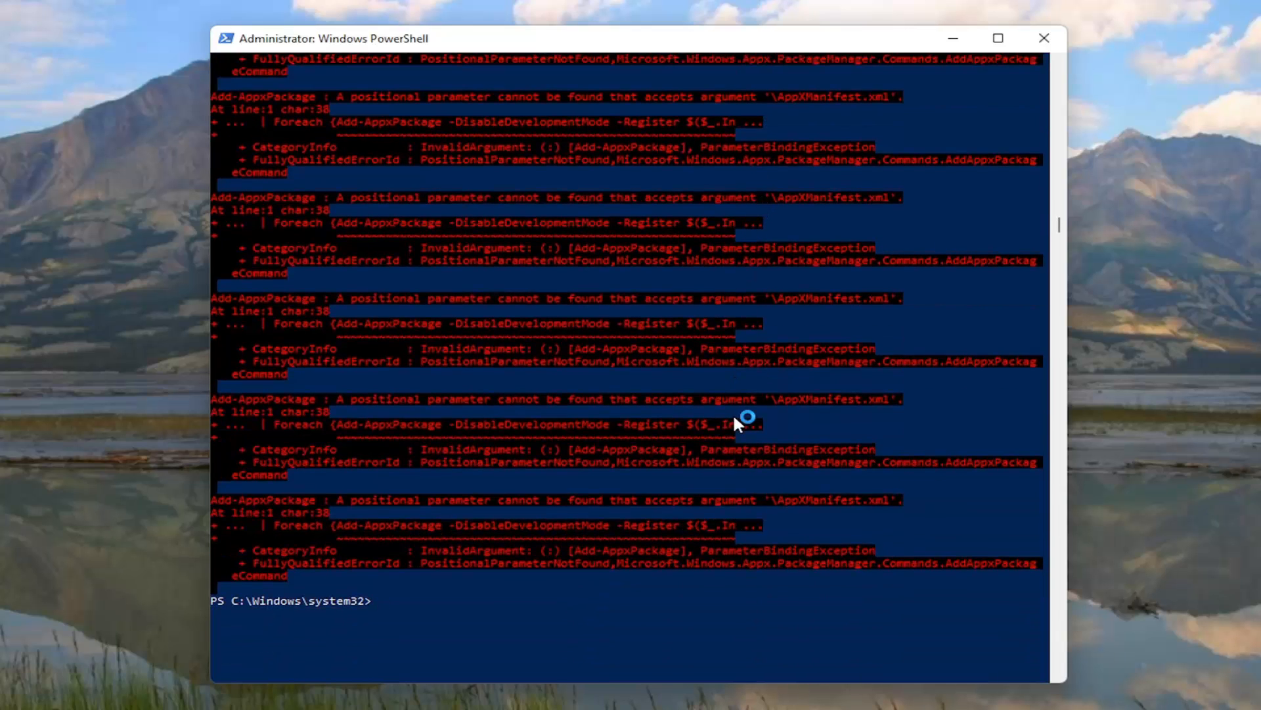
{"action": "left_click", "coordinate": [1045, 38]}
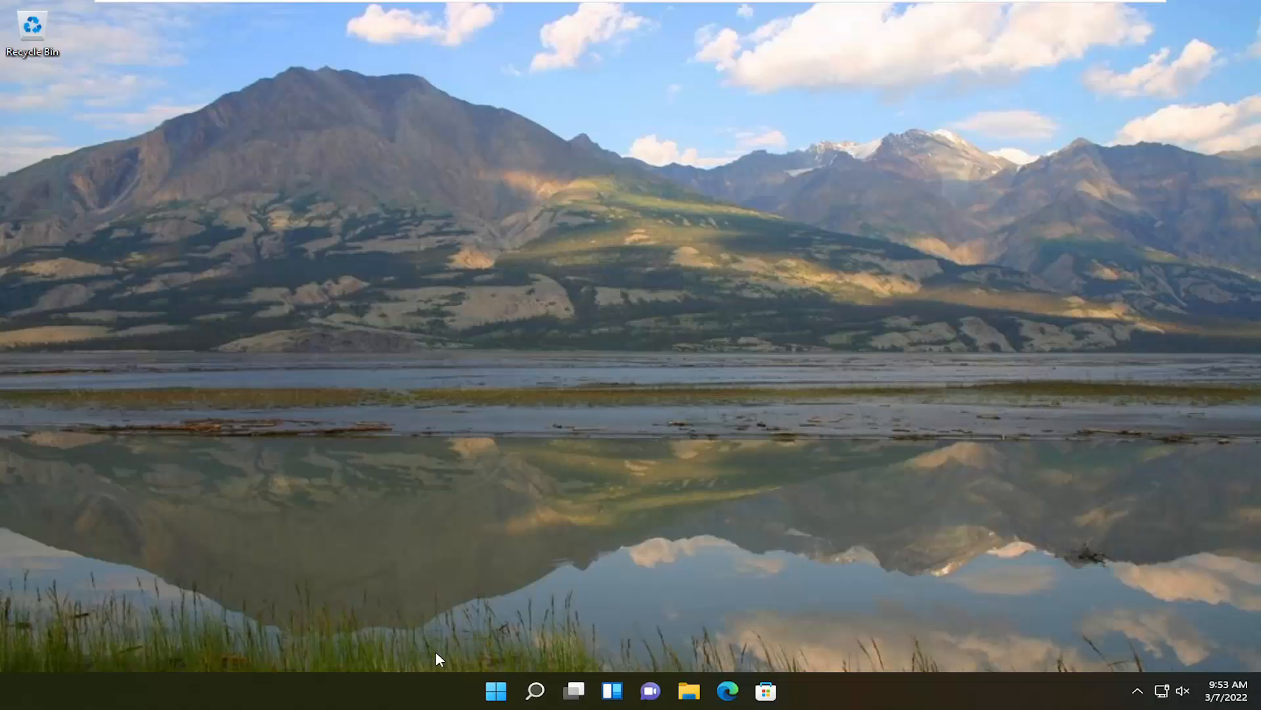
- Search 'cmd', launch Command Prompt as administrator and accept the UAC prompt
{"action": "left_click", "coordinate": [535, 690]}
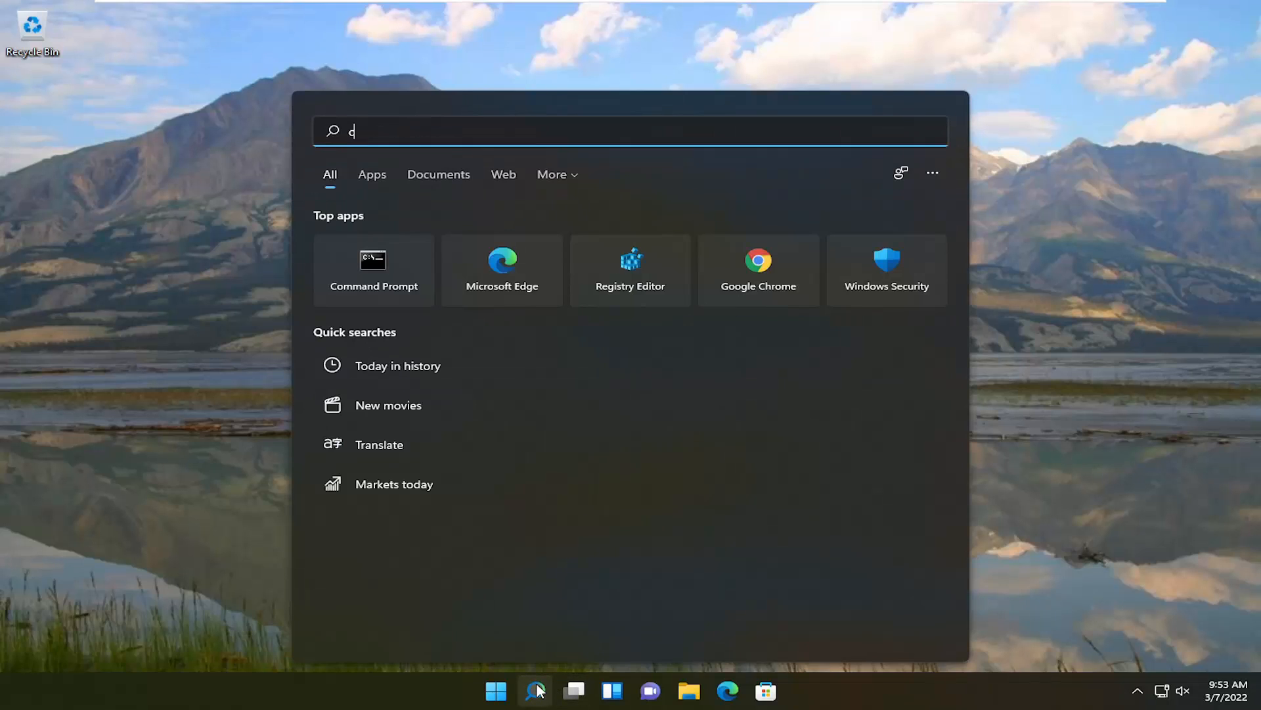
{"action": "type", "text": "md"}
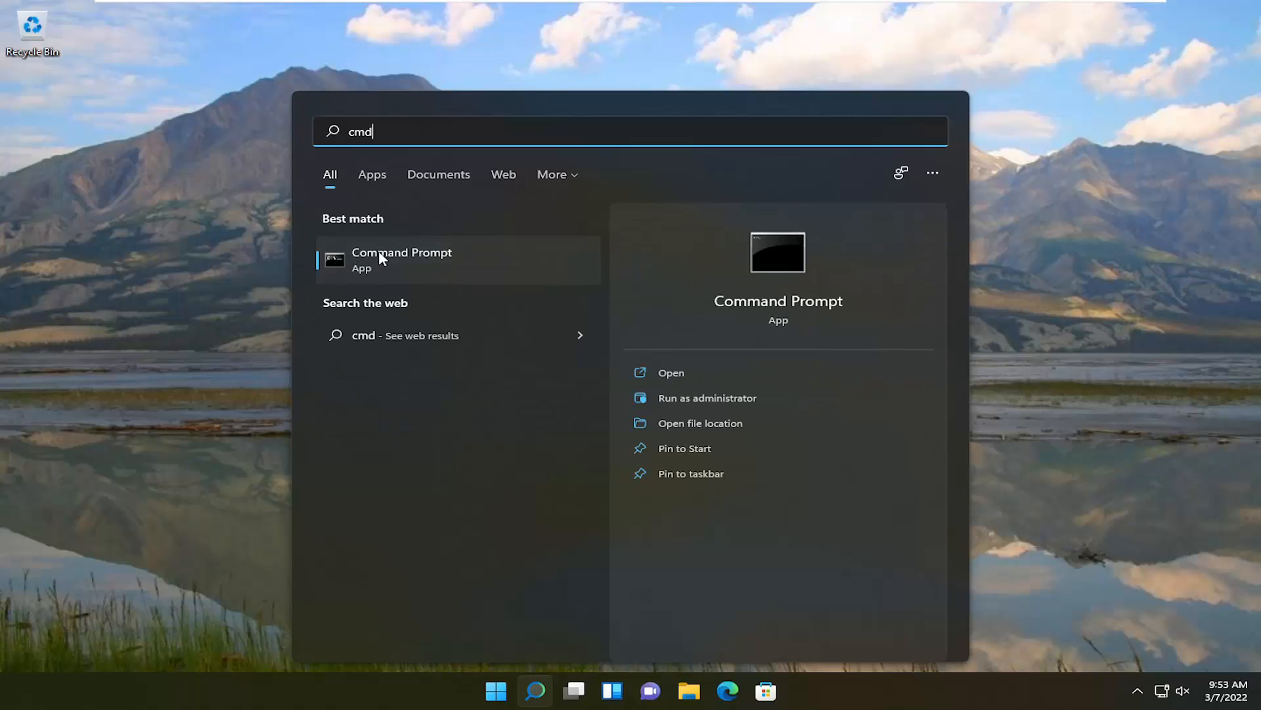
{"action": "right_click", "coordinate": [402, 258]}
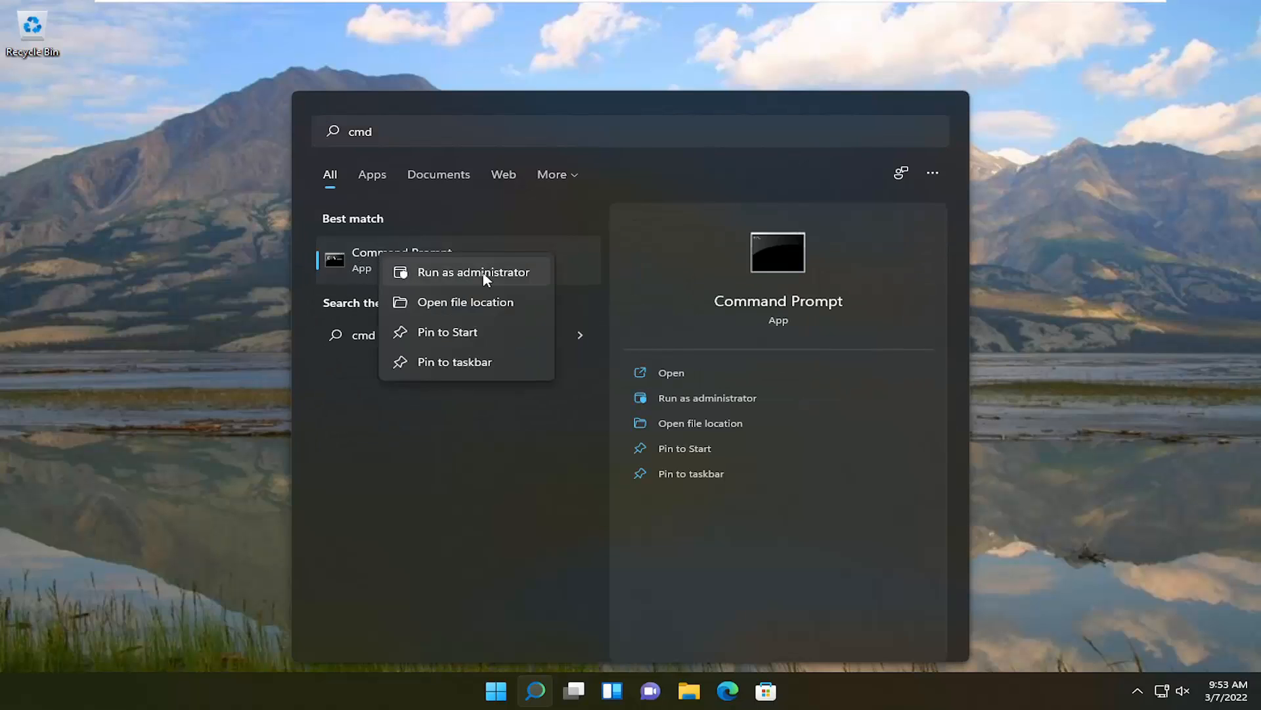
{"action": "left_click", "coordinate": [475, 272]}
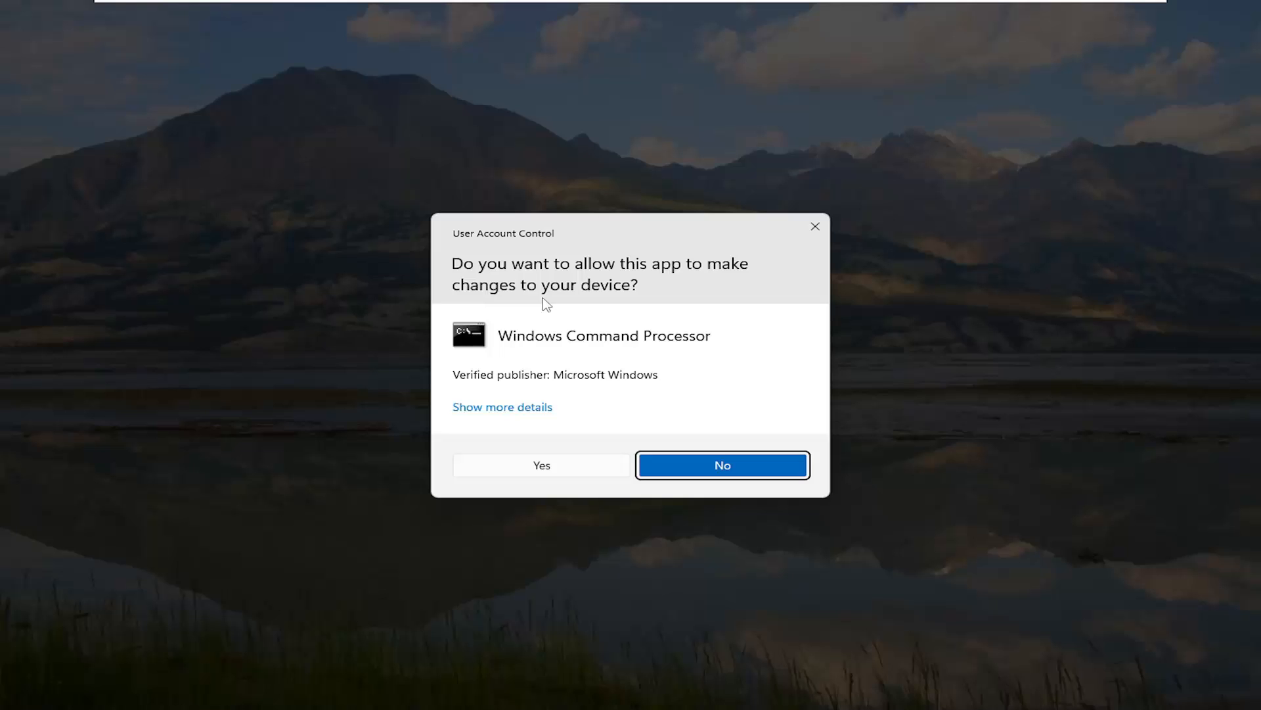
{"action": "left_click", "coordinate": [542, 465]}
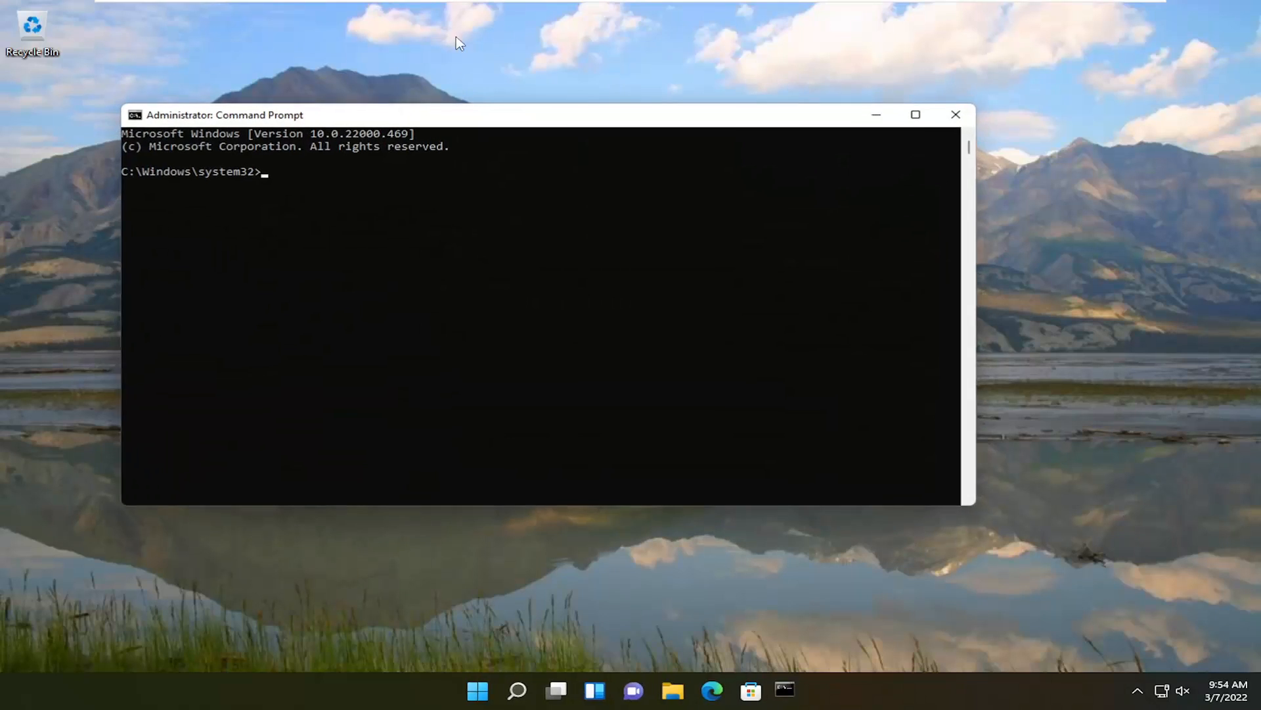
- Enlarge Command Prompt and run sfc /scannow to verify and repair system files
{"action": "left_click_drag", "start_coordinate": [459, 115], "coordinate": [560, 96]}
{"action": "type", "text": "sfc"}
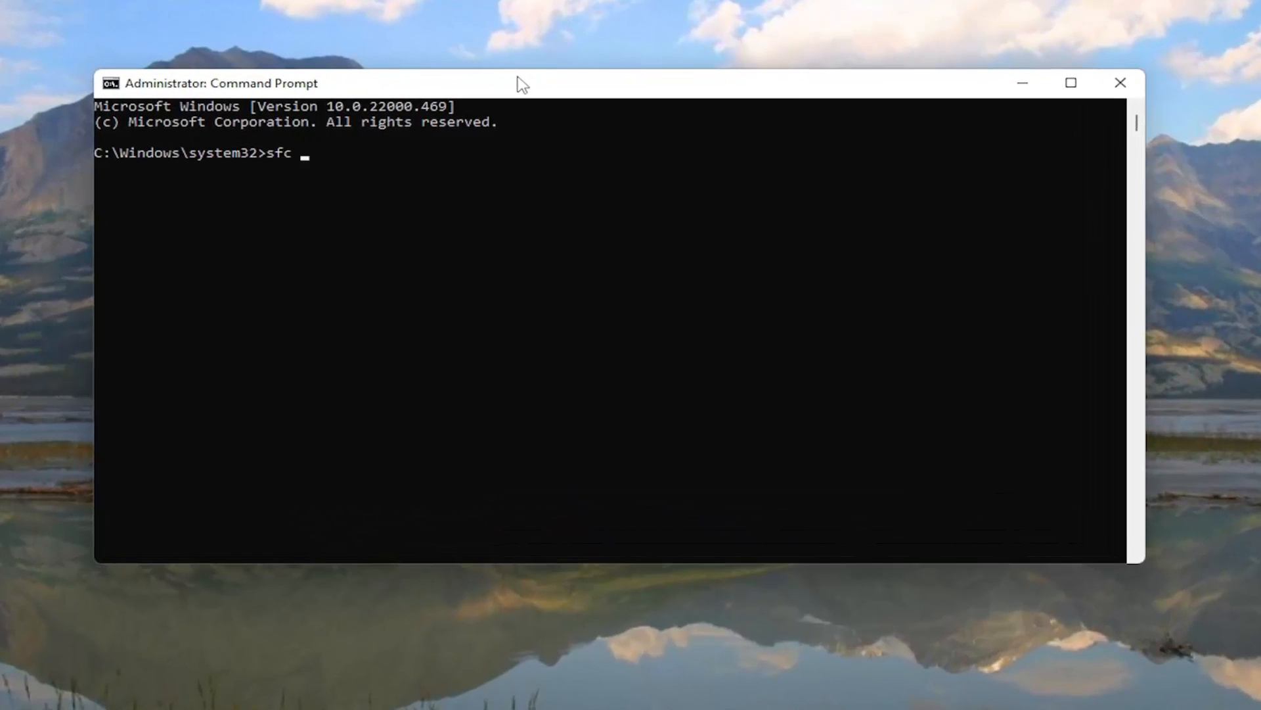
{"action": "type", "text": "/scannow"}
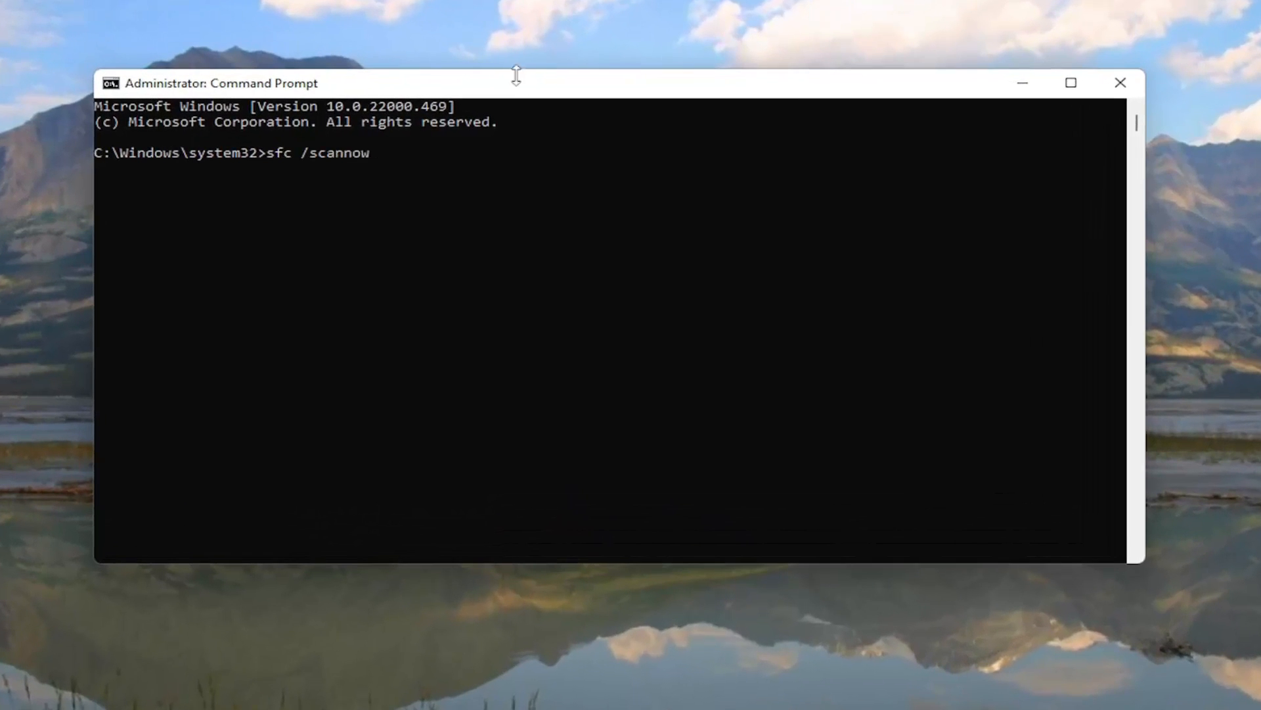
{"action": "mouse_move", "coordinate": [330, 150]}
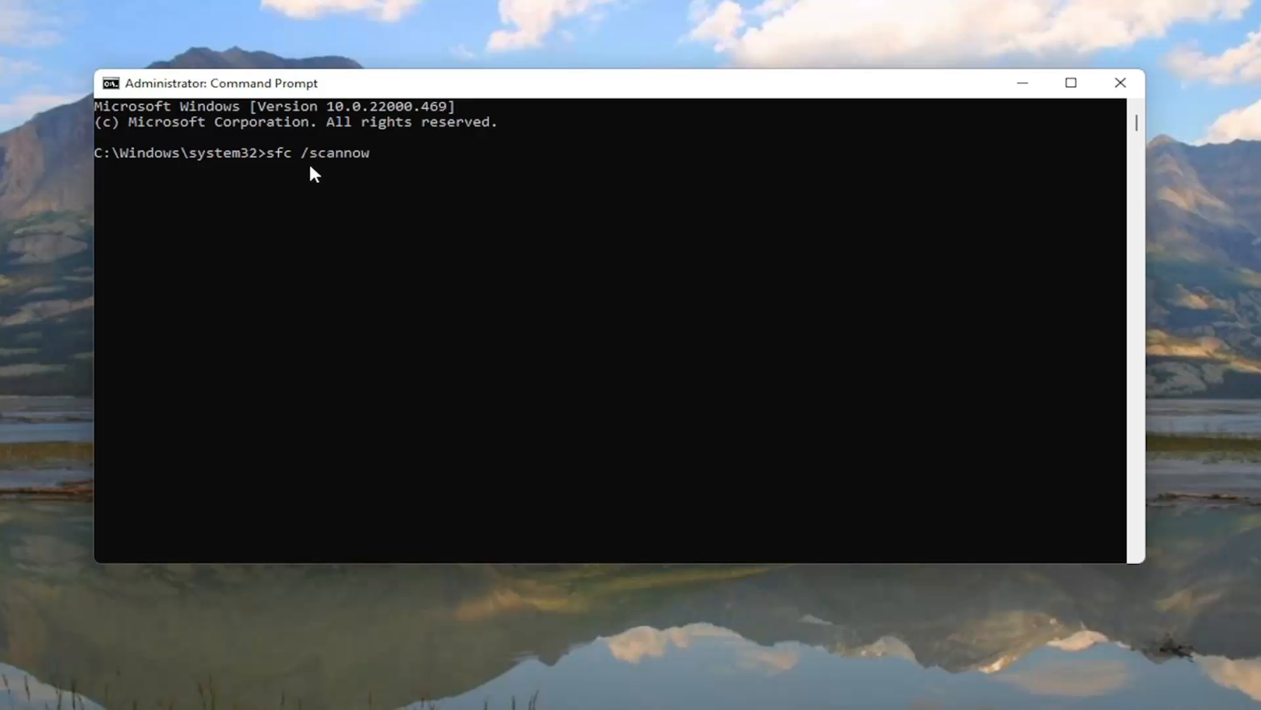
{"action": "key", "text": "Enter"}
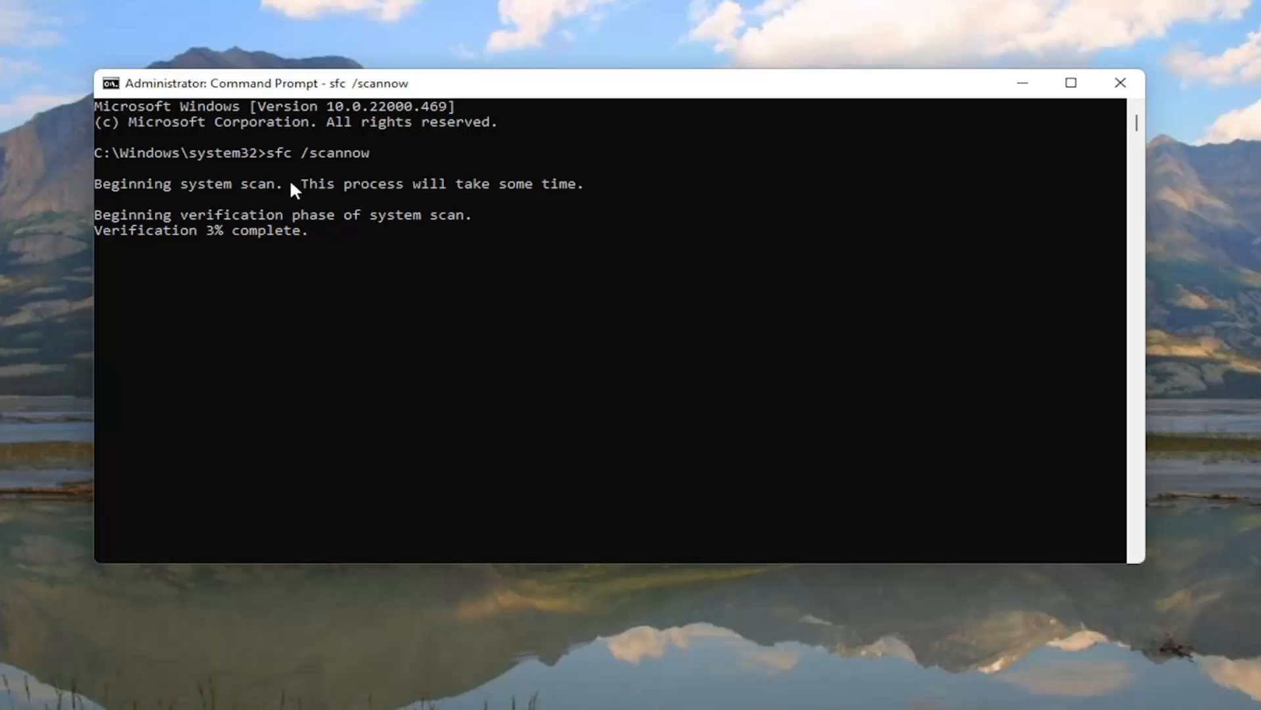
{"action": "mouse_move", "coordinate": [334, 207]}
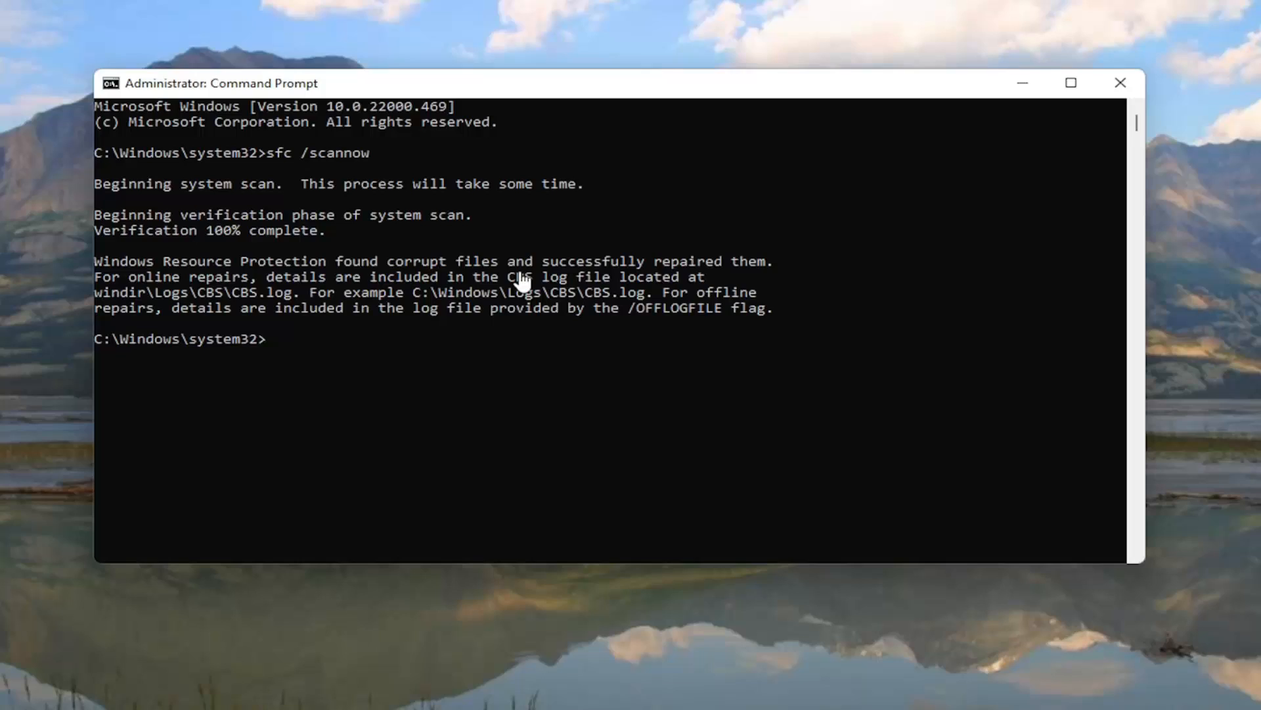
- Close the finished Command Prompt and restart the computer
{"action": "left_click", "coordinate": [1119, 83]}
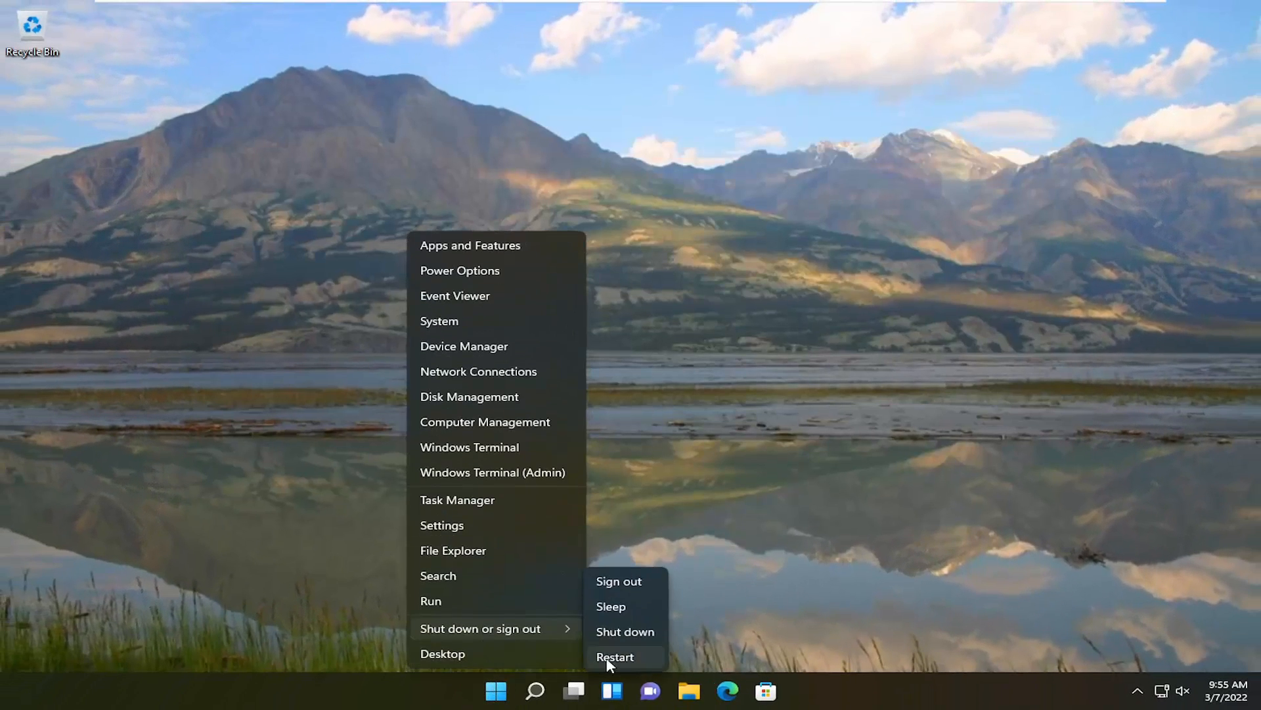
{"action": "left_click", "coordinate": [614, 657]}
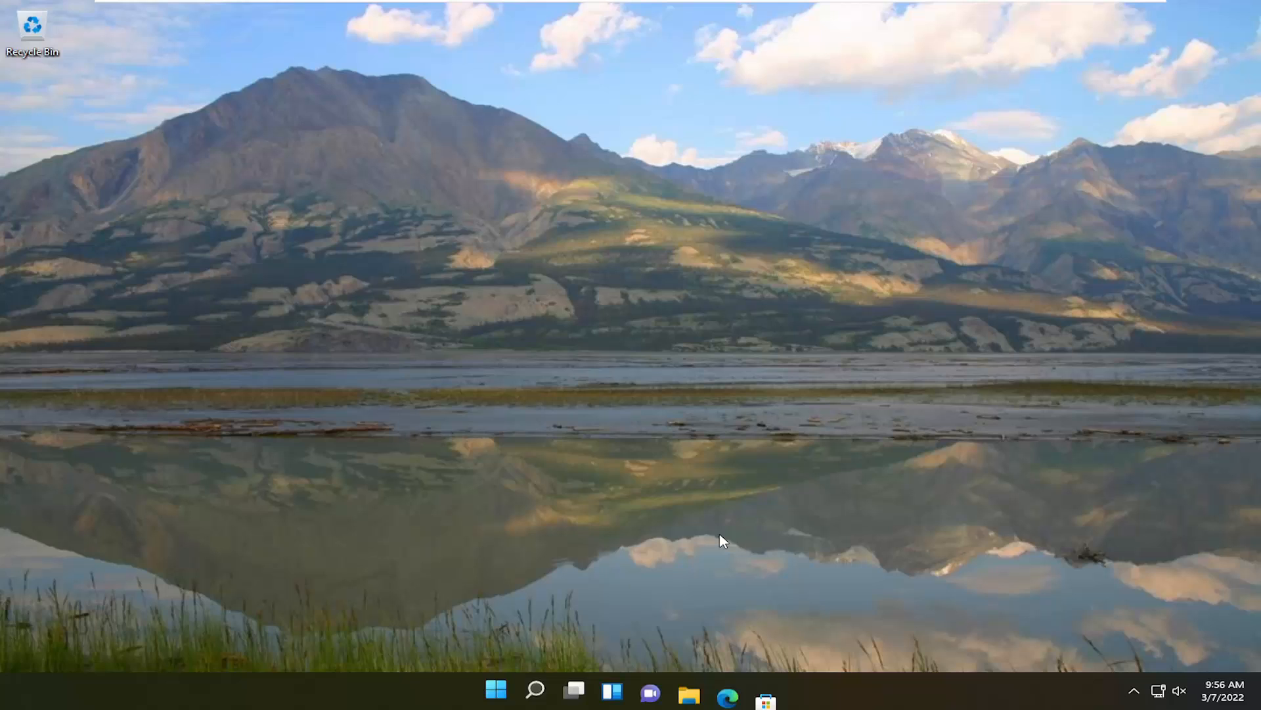
{"action": "mouse_move", "coordinate": [199, 252]}
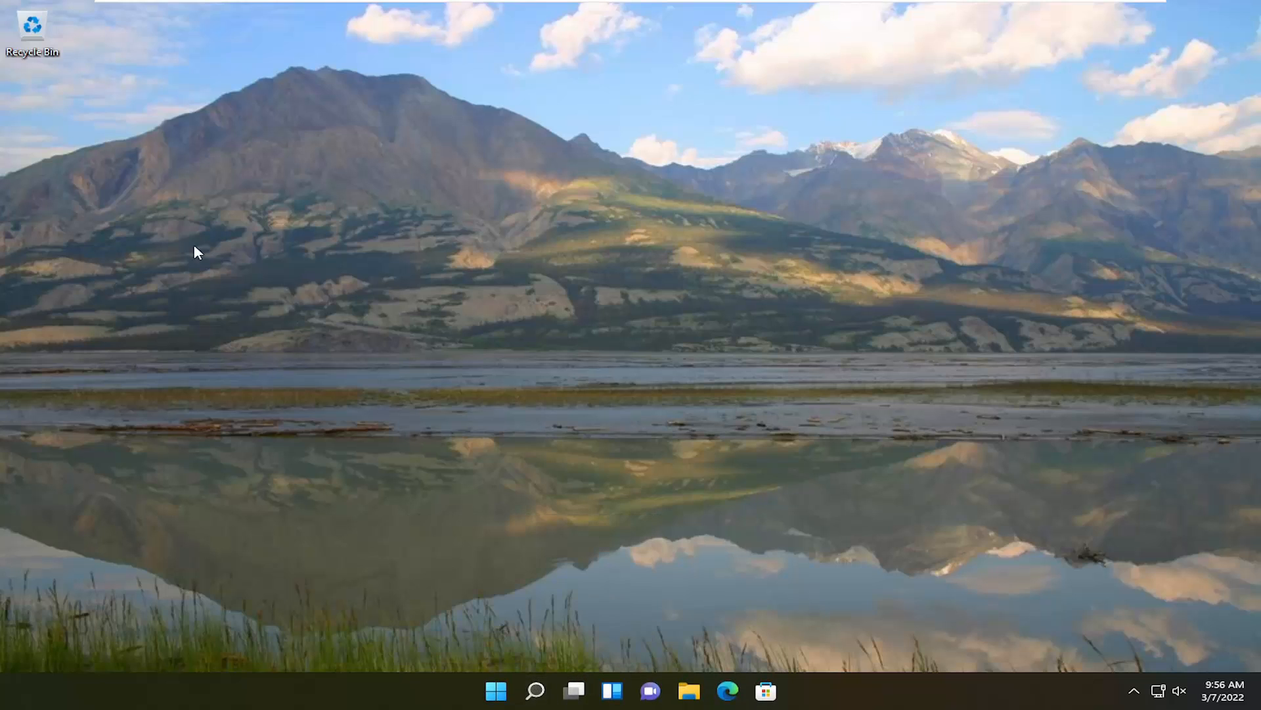
{"action": "mouse_move", "coordinate": [536, 690]}
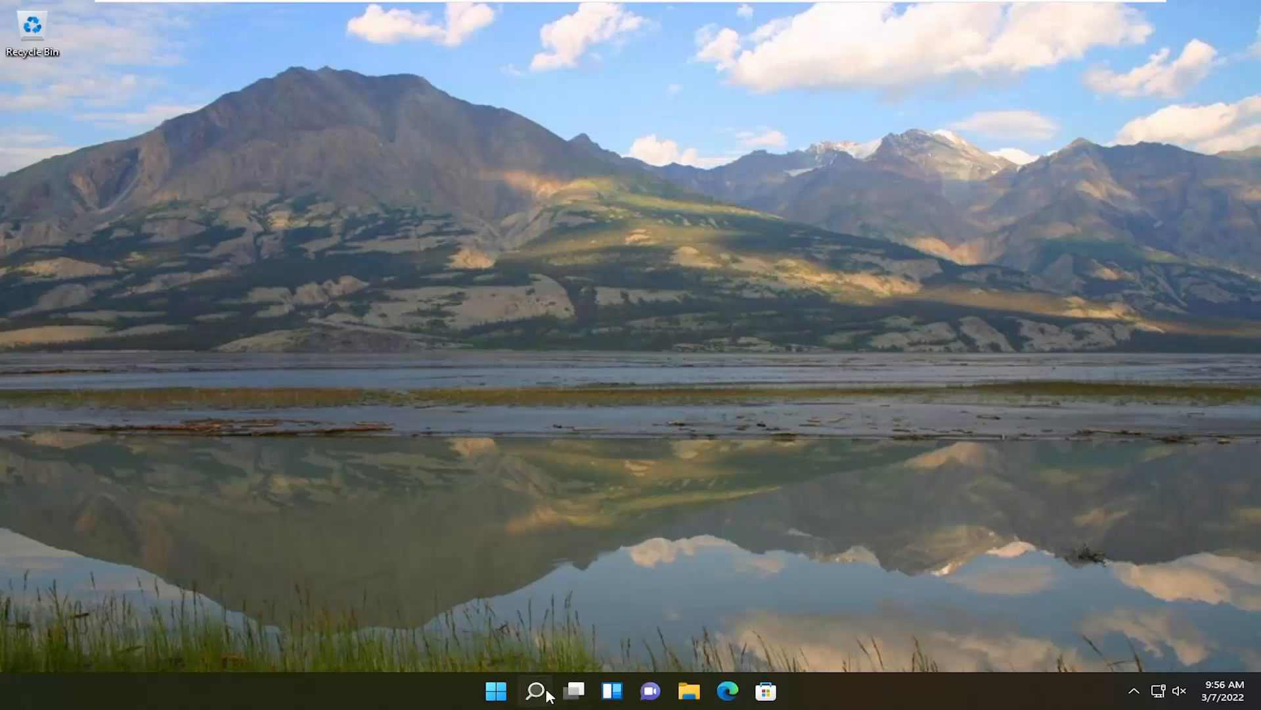
{"action": "mouse_move", "coordinate": [352, 455]}
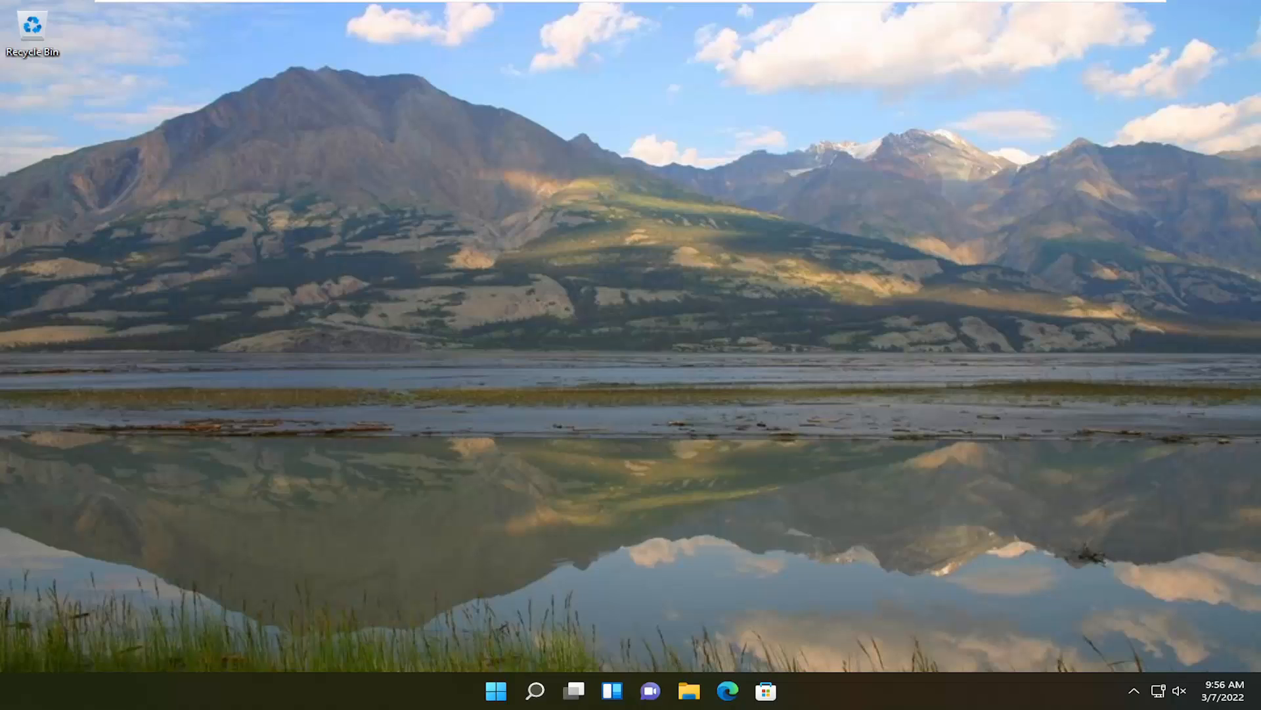
{"action": "mouse_move", "coordinate": [425, 512]}
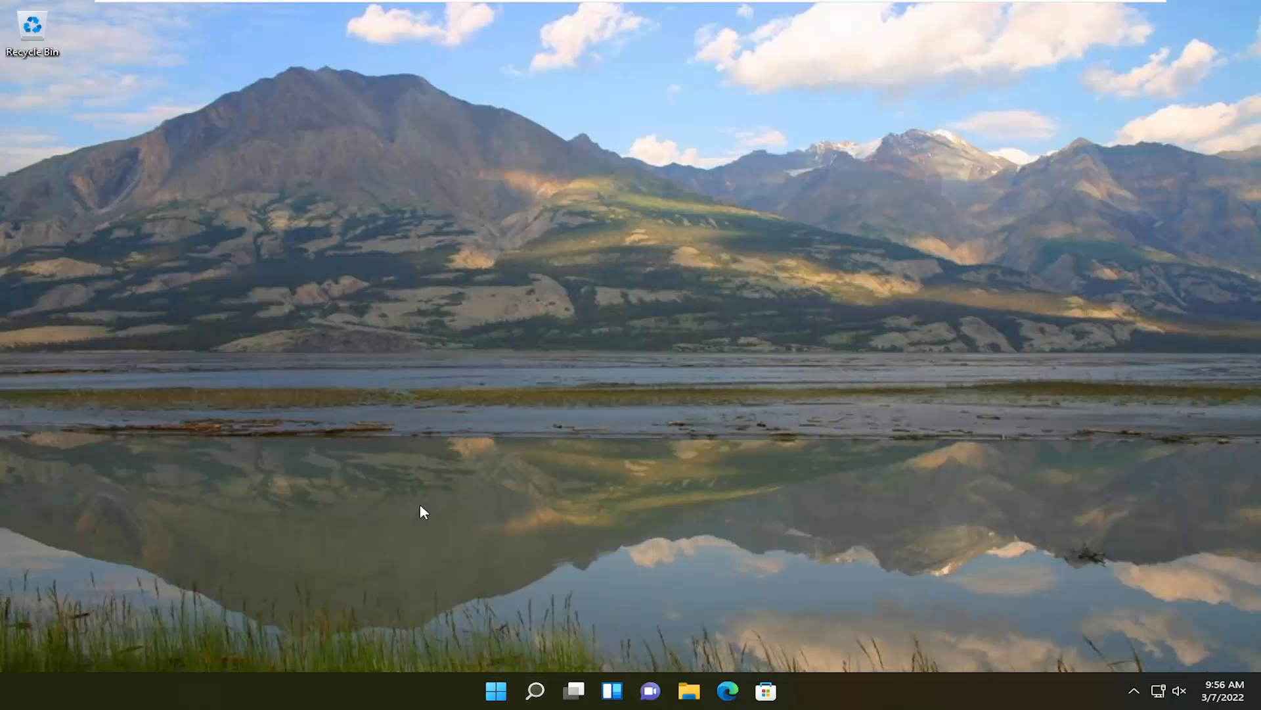
- Bring up the taskbar search panel on the restarted desktop
{"action": "left_click", "coordinate": [534, 690]}
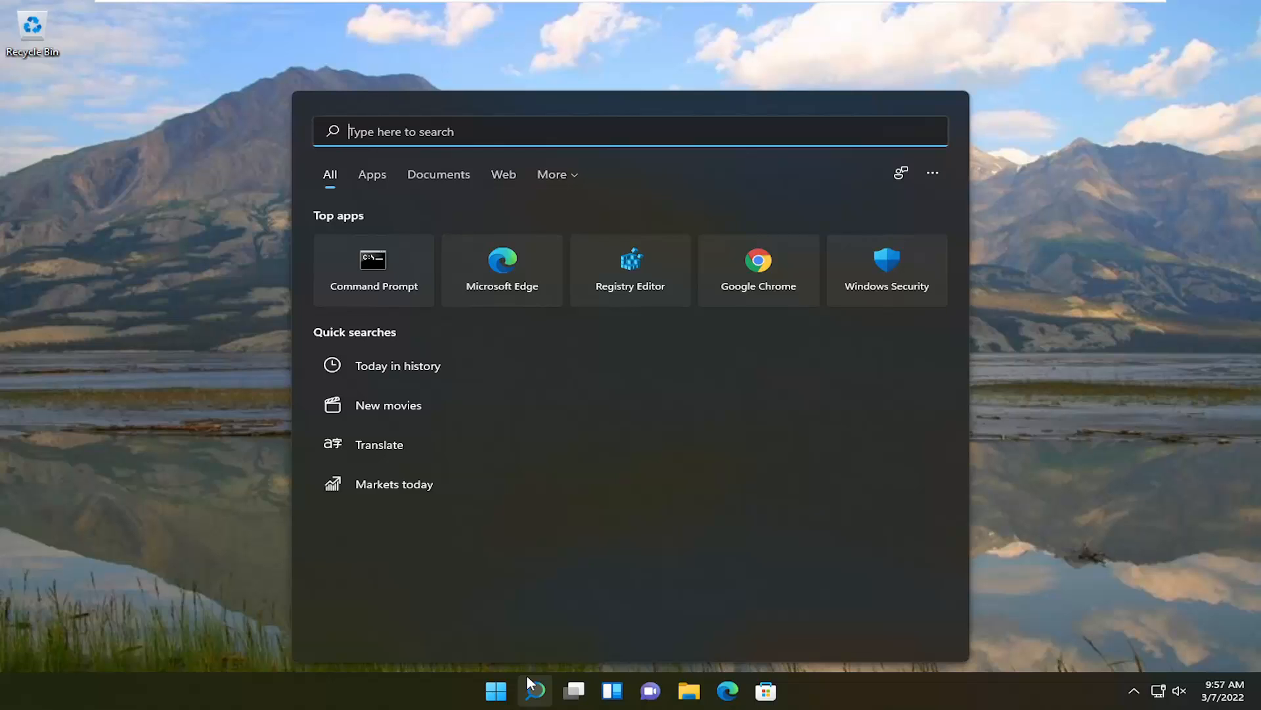
- Search 'group' and launch Edit group policy from the results
{"action": "type", "text": "group"}
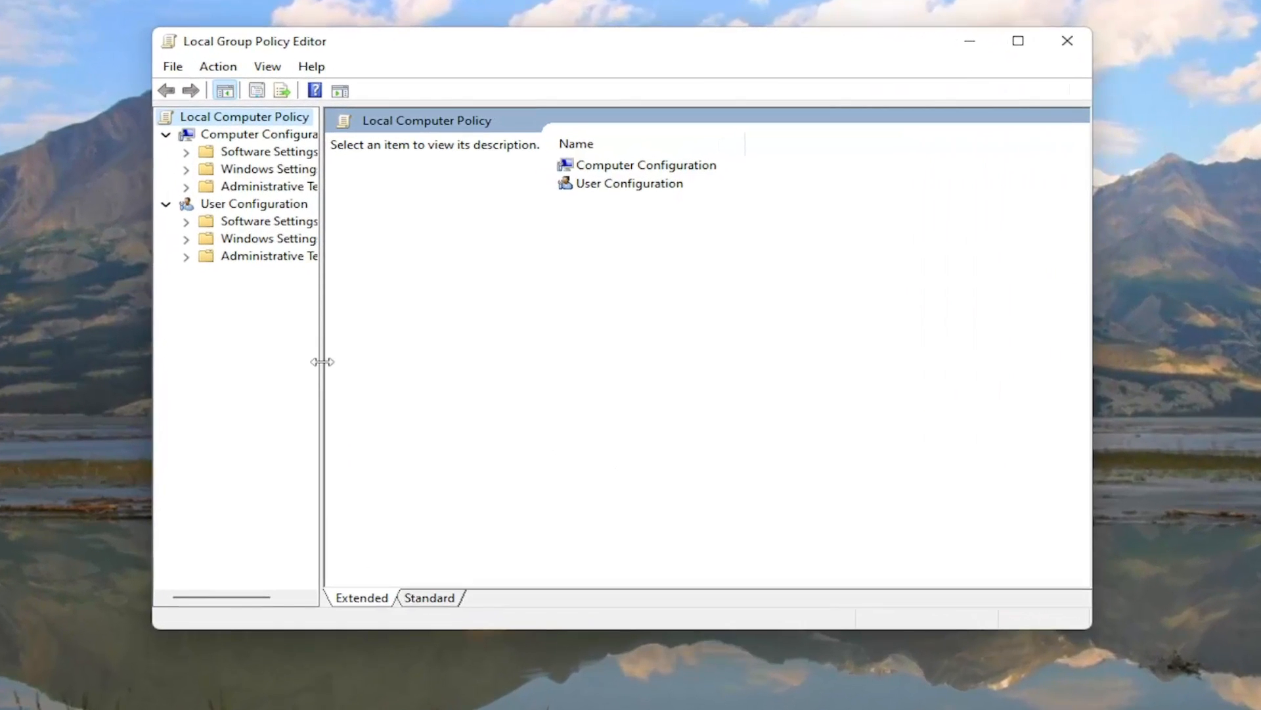
- Expand User Configuration > Administrative Templates > Start Menu and Taskbar and browse its policies
{"action": "left_click", "coordinate": [254, 204]}
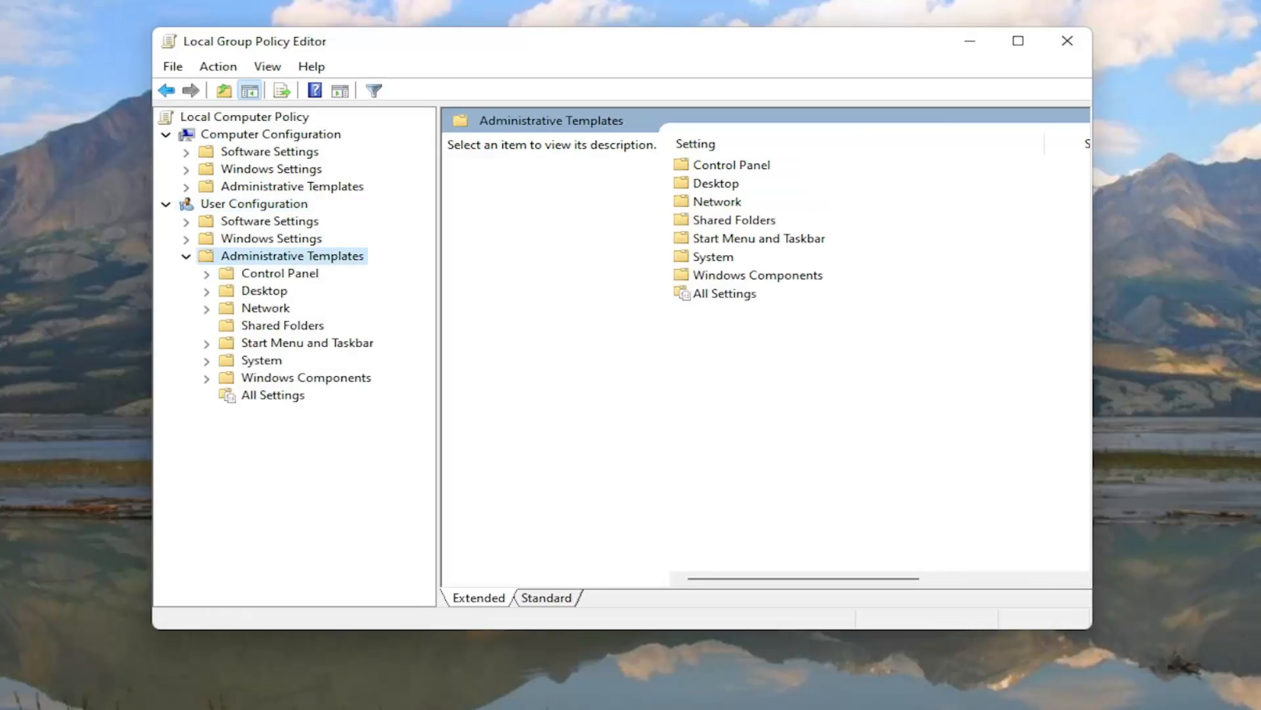
{"action": "mouse_move", "coordinate": [385, 373]}
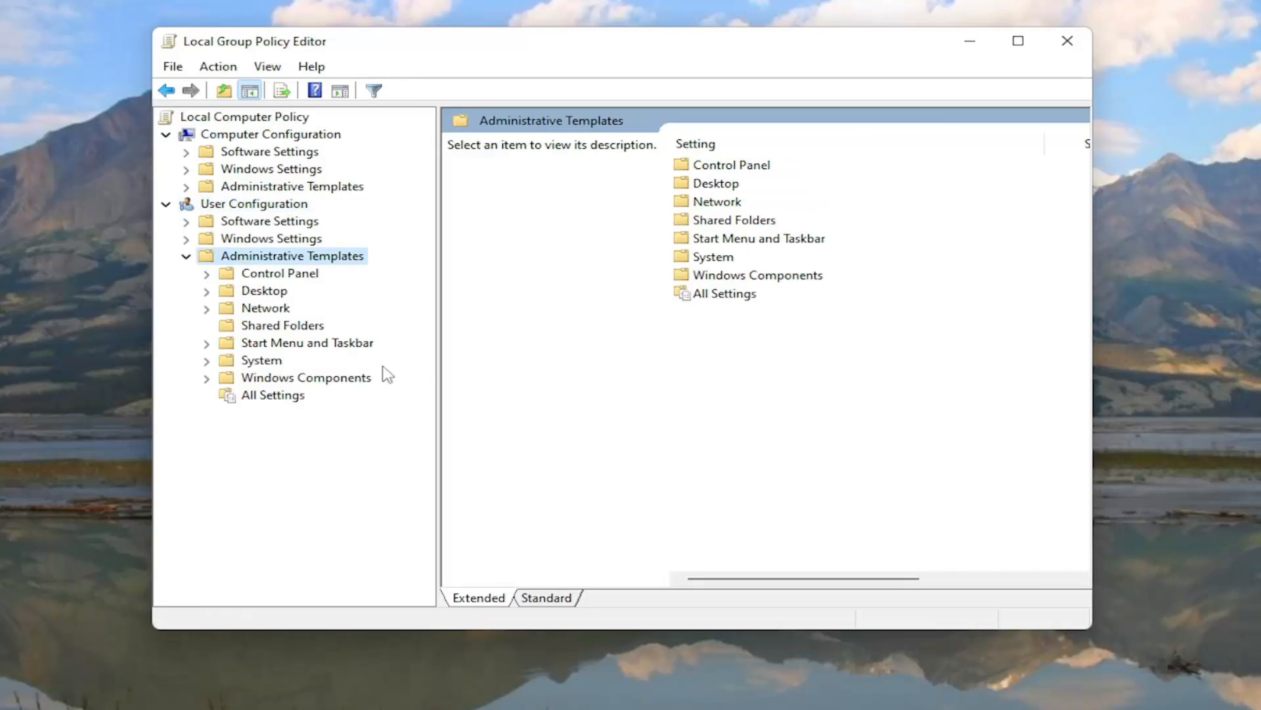
{"action": "left_click", "coordinate": [307, 341]}
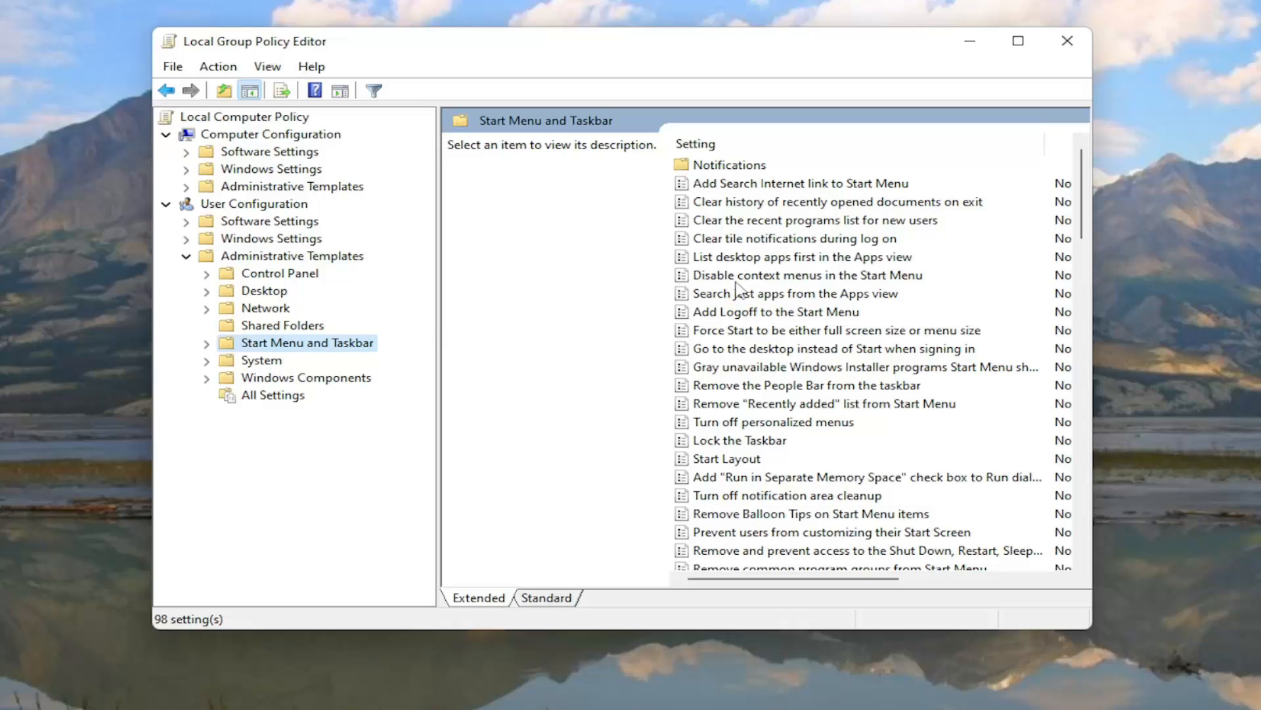
{"action": "mouse_move", "coordinate": [740, 304]}
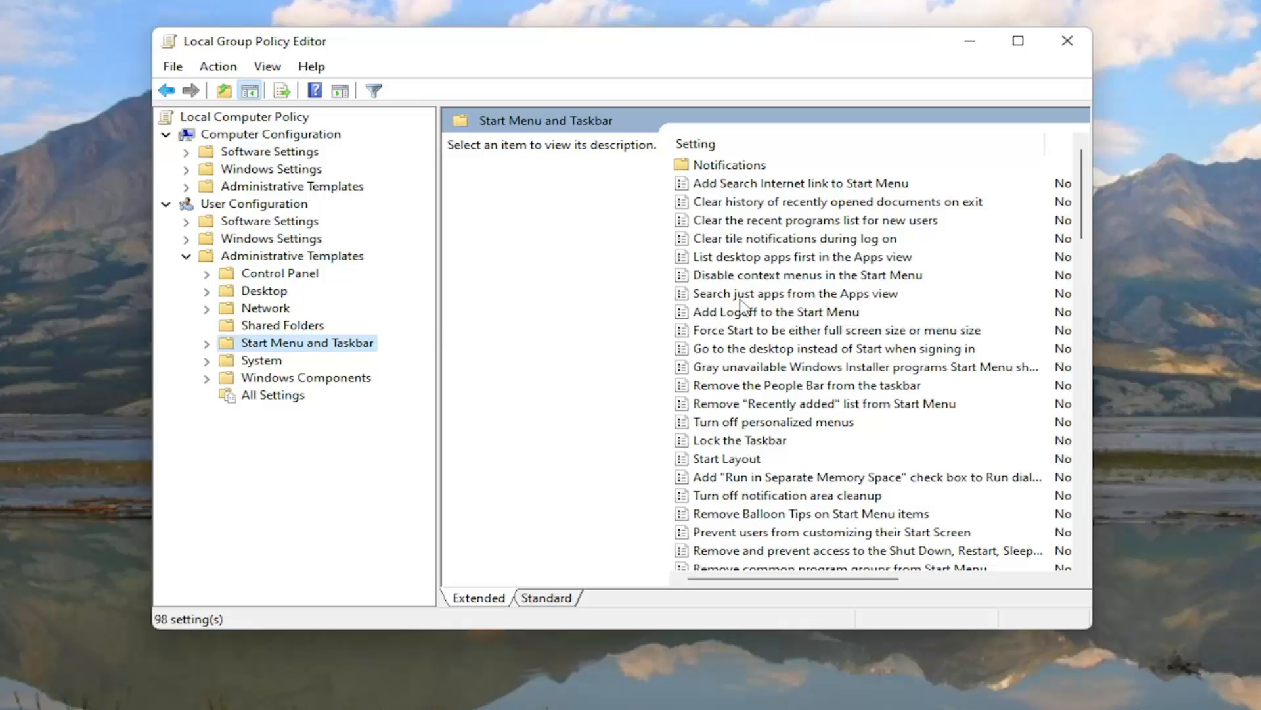
{"action": "left_click", "coordinate": [805, 275]}
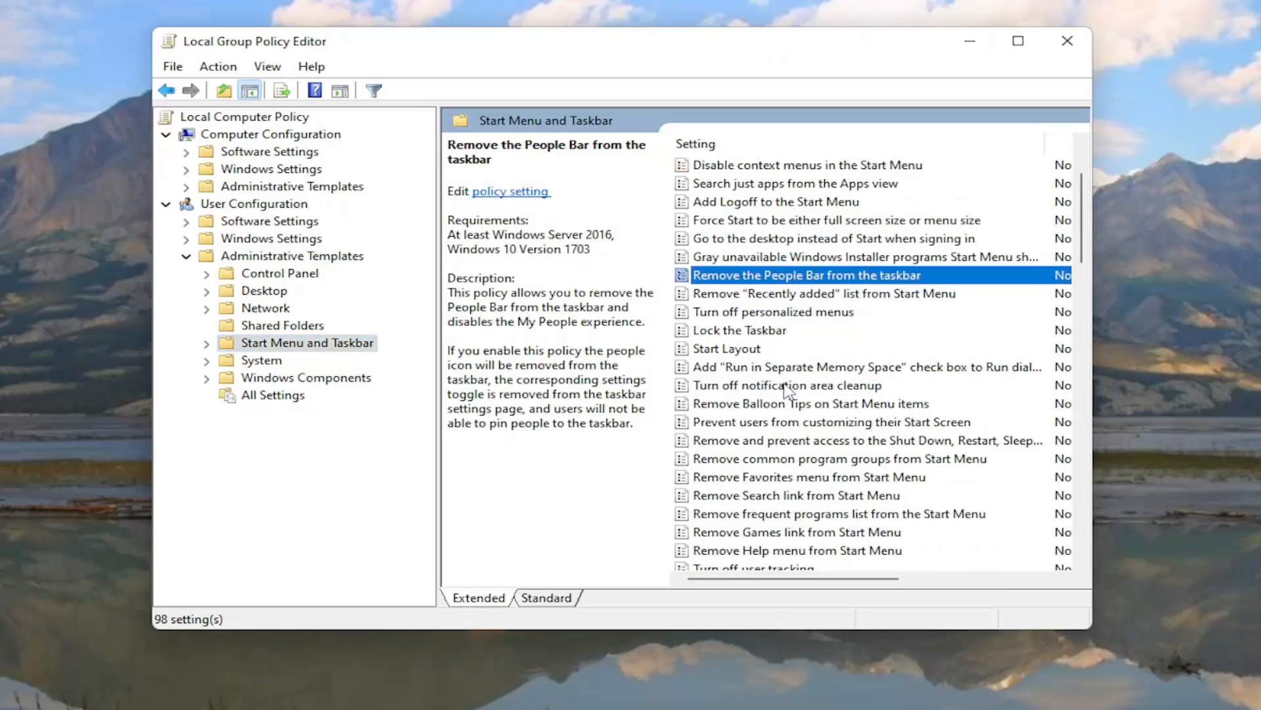
{"action": "scroll", "scroll_direction": "down", "scroll_amount": 3}
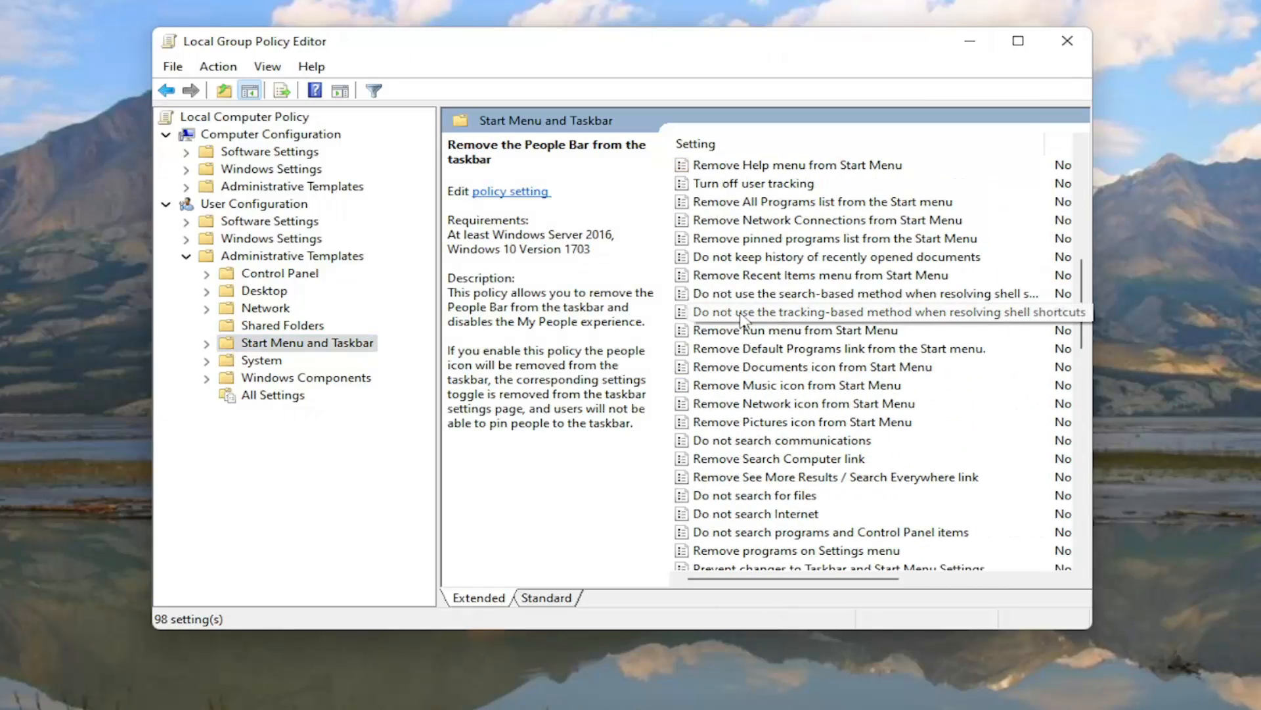
{"action": "scroll", "scroll_direction": "down", "scroll_amount": 3}
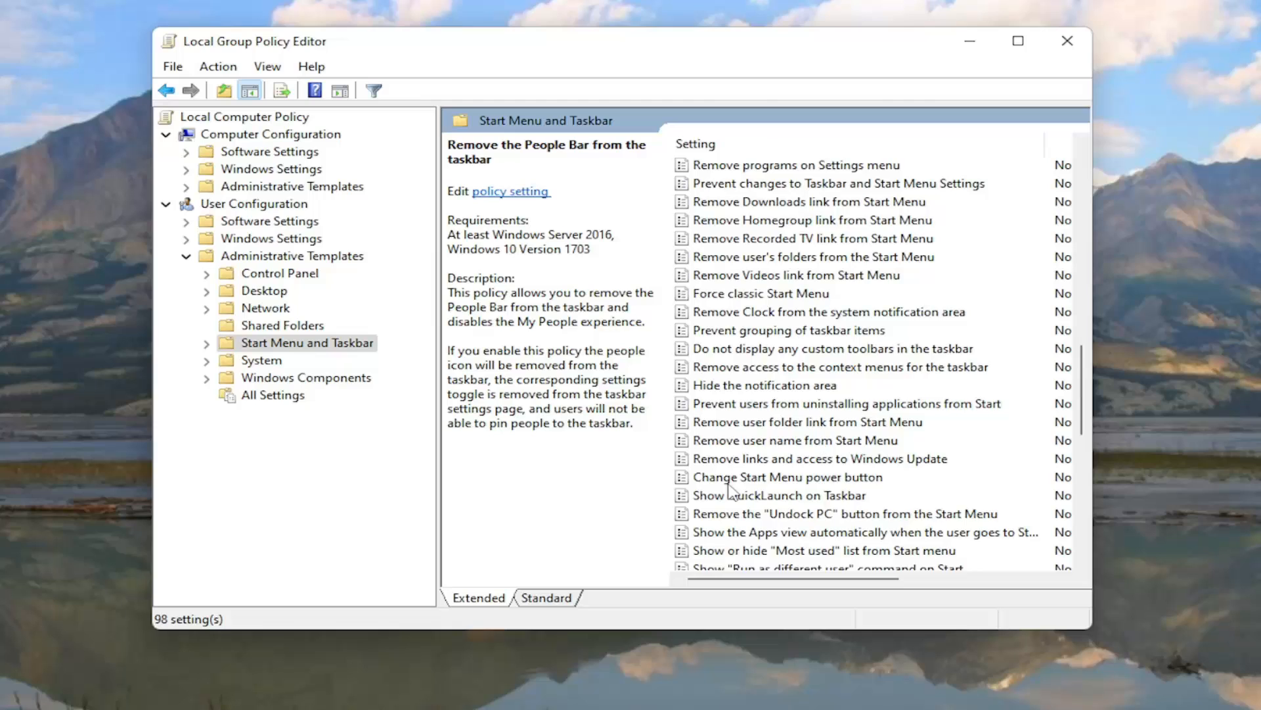
- Locate and open the Do not allow pinning programs to the Taskbar policy
{"action": "left_click", "coordinate": [845, 404]}
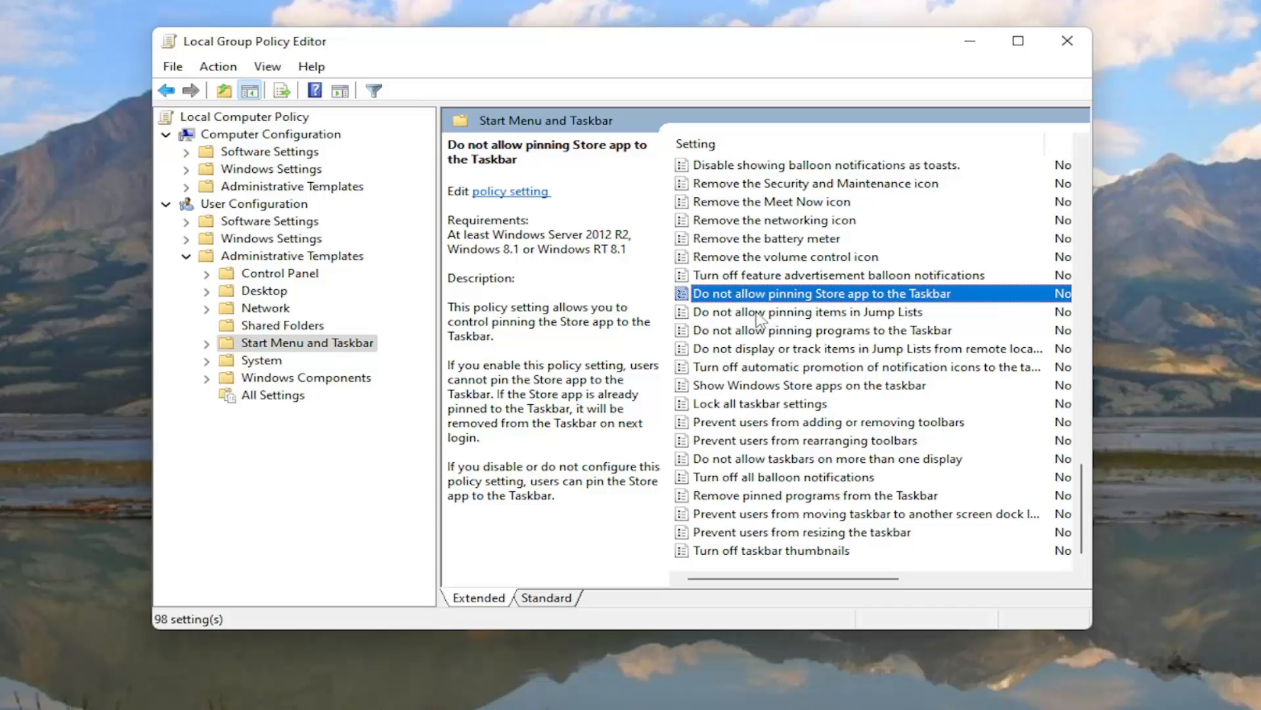
{"action": "mouse_move", "coordinate": [779, 331]}
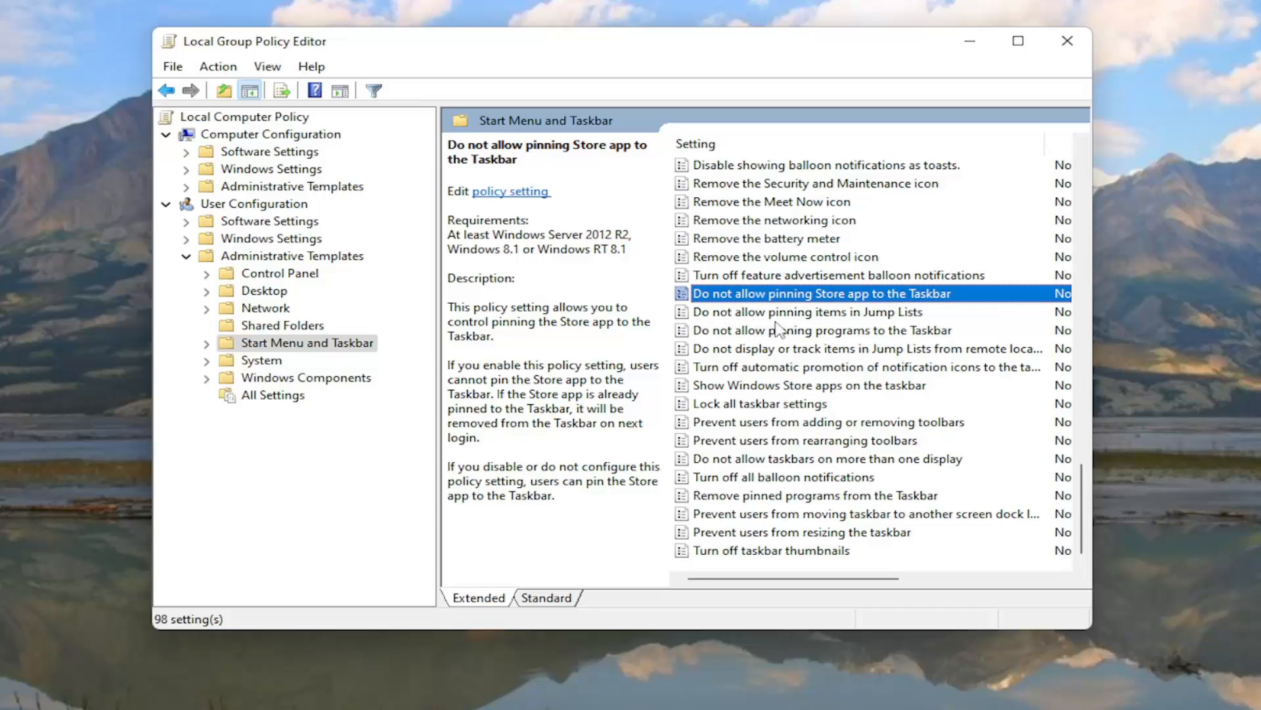
{"action": "left_click", "coordinate": [824, 330]}
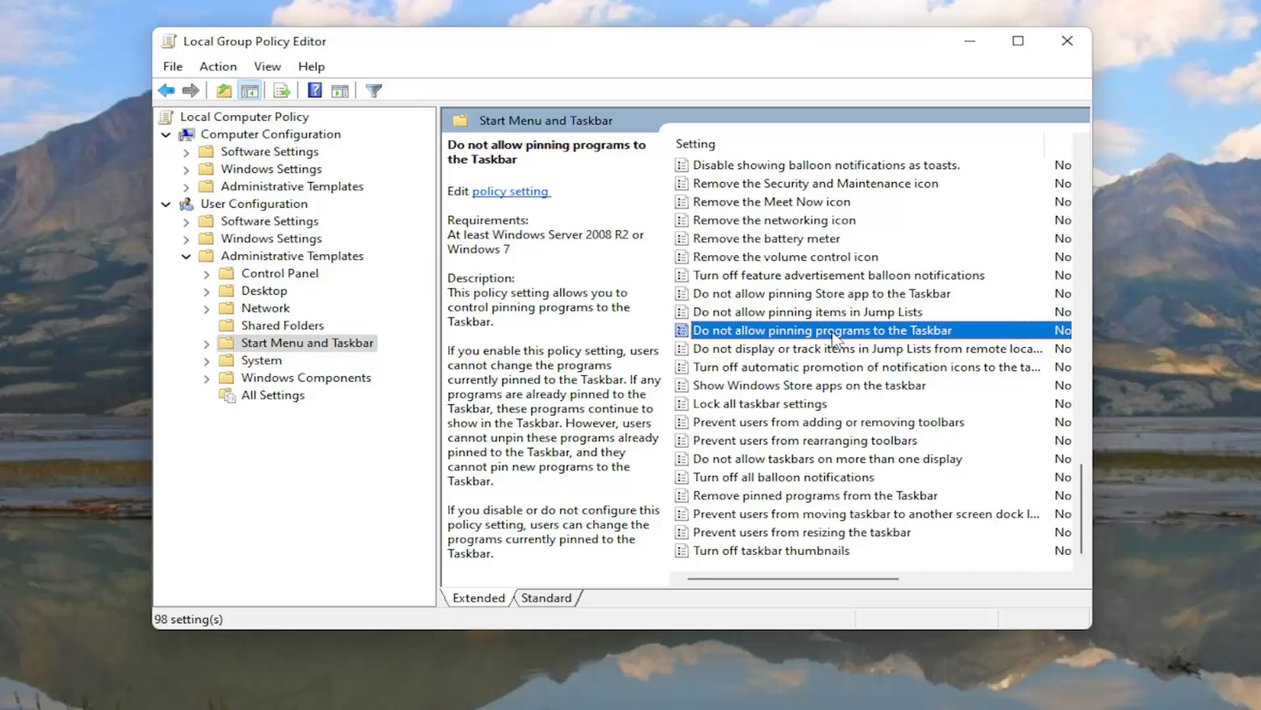
{"action": "double_click", "coordinate": [825, 329]}
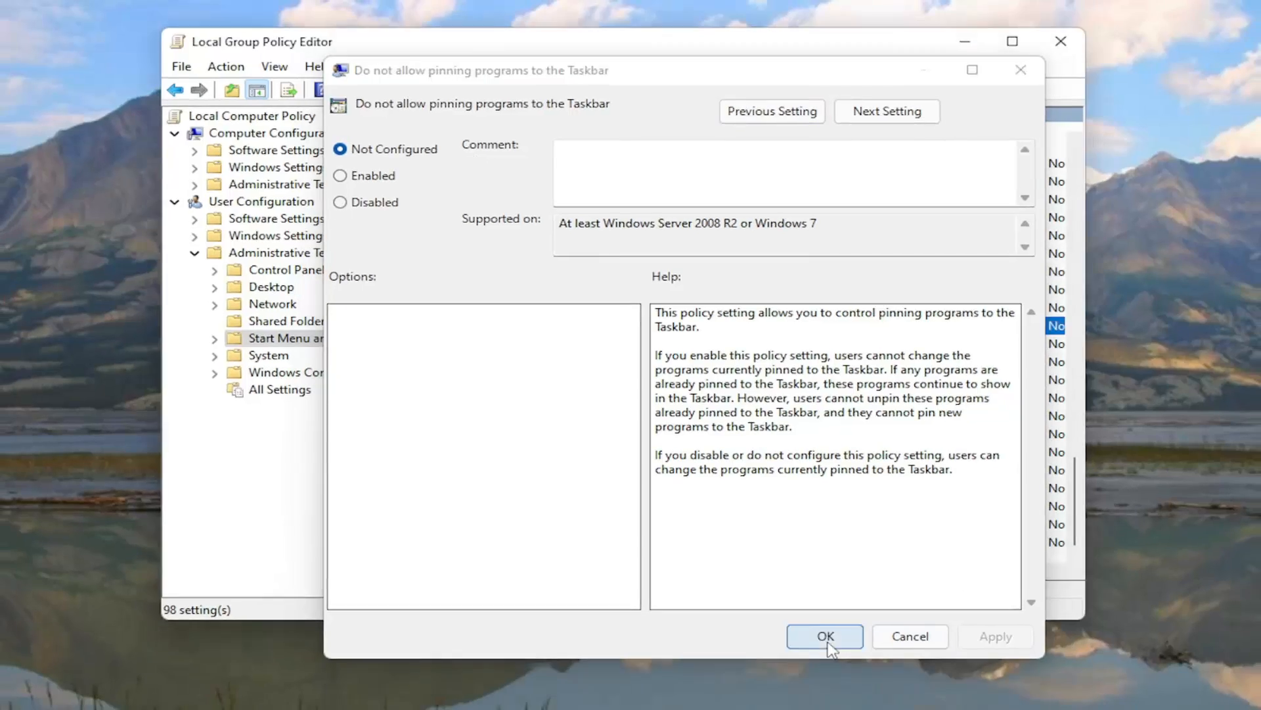
- Confirm the policy as Not Configured with OK and close the Group Policy Editor
{"action": "left_click", "coordinate": [824, 636]}
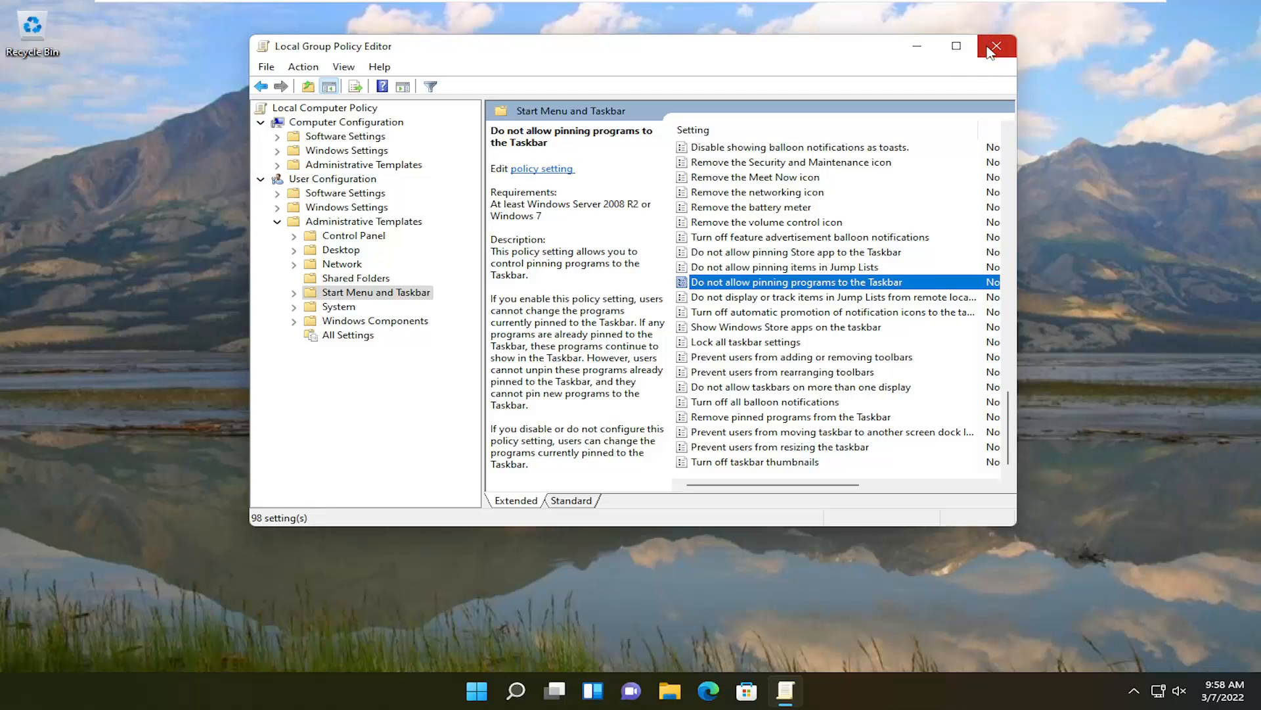
{"action": "left_click", "coordinate": [996, 46]}
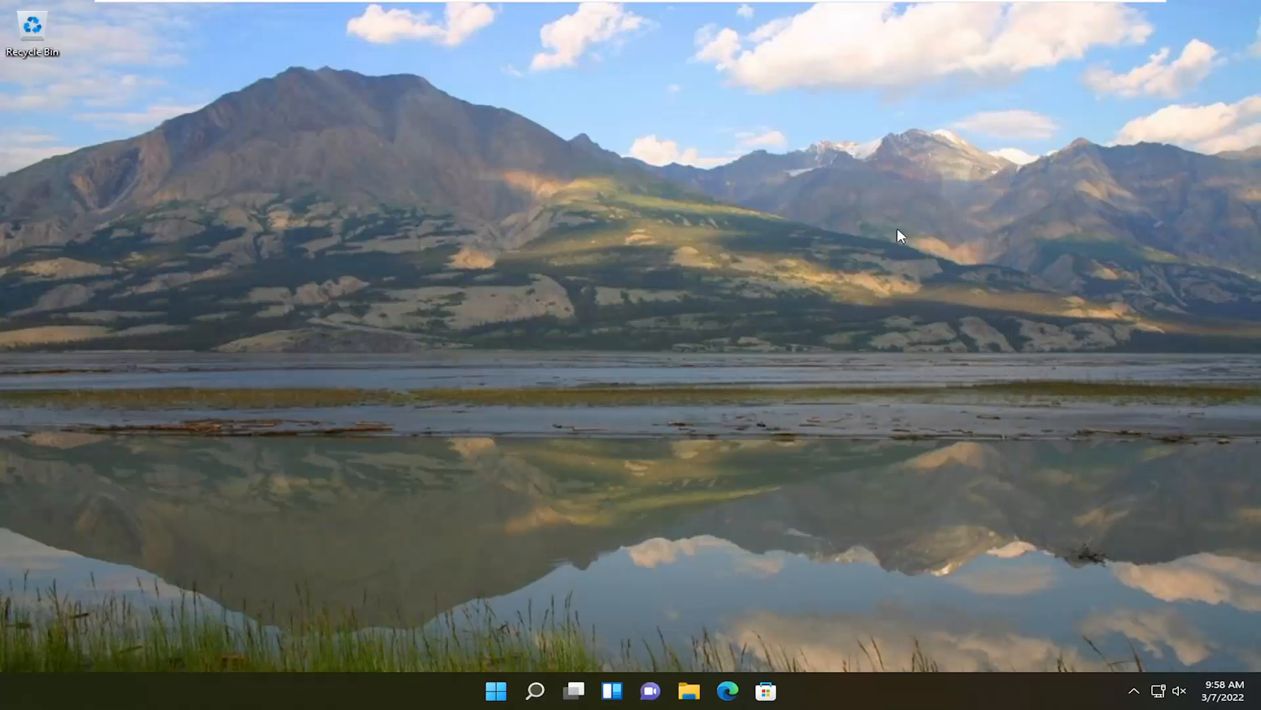
{"action": "mouse_move", "coordinate": [798, 424]}
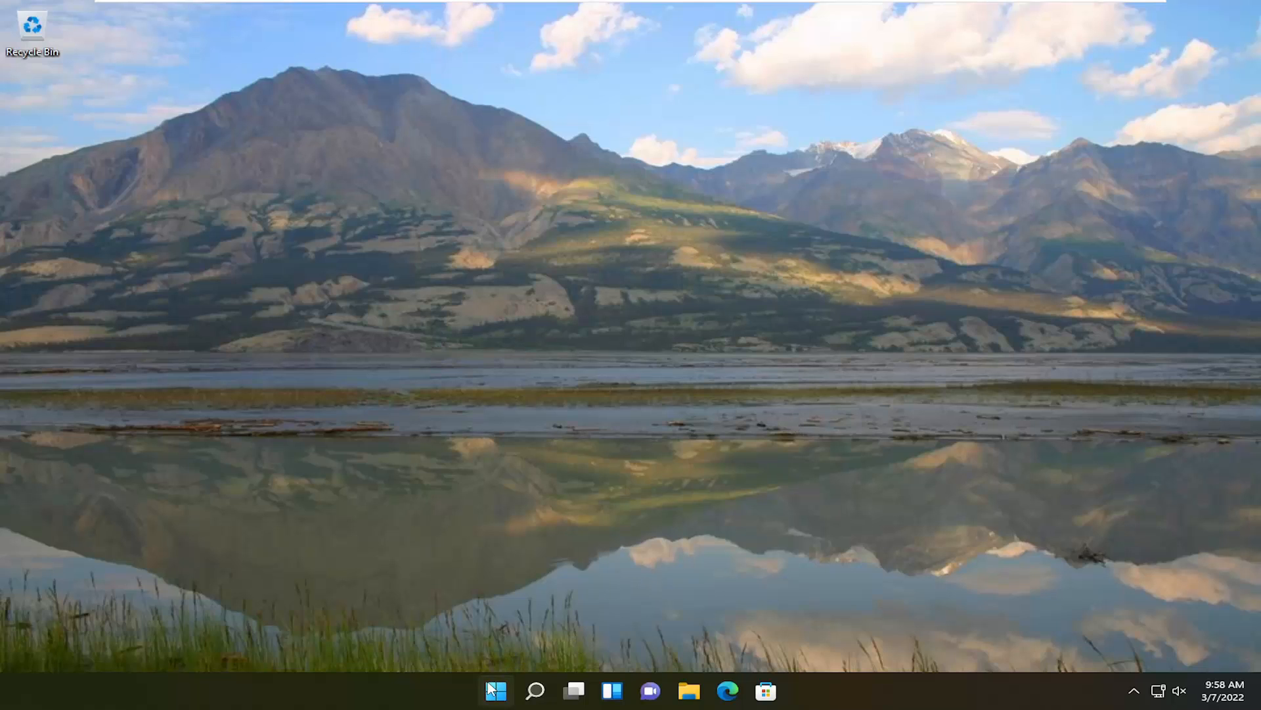
{"action": "mouse_move", "coordinate": [505, 353]}
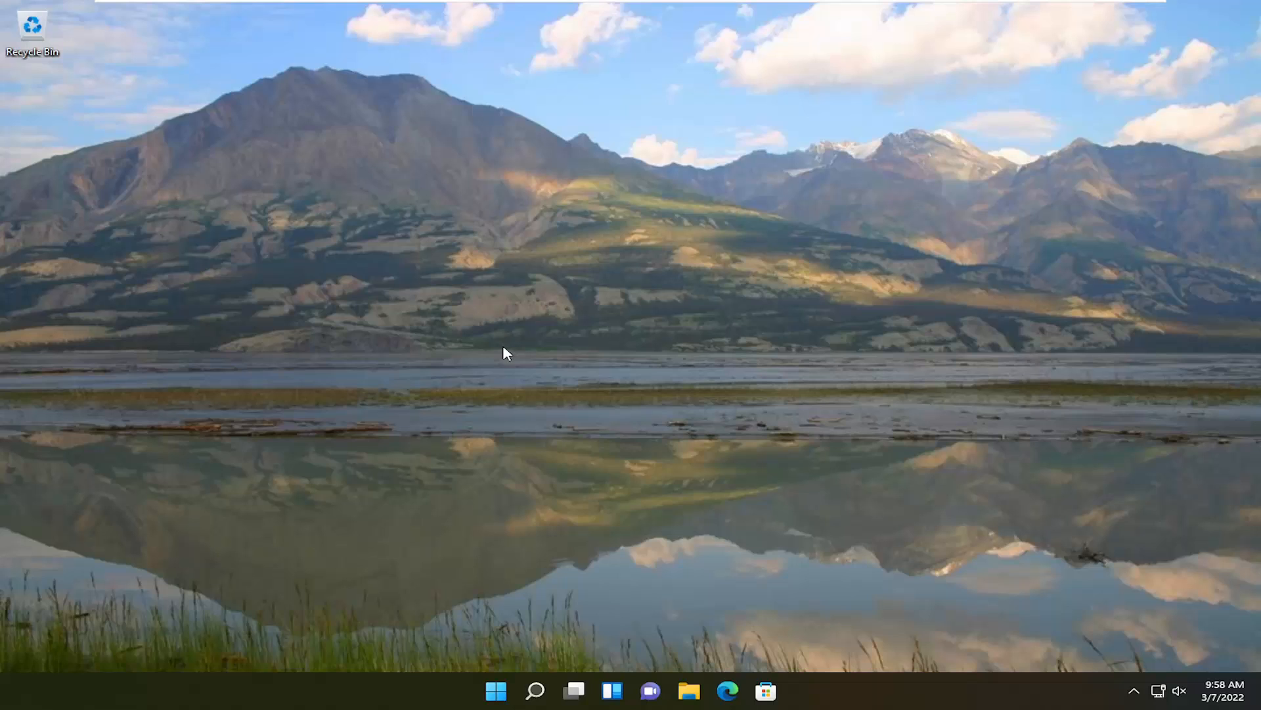